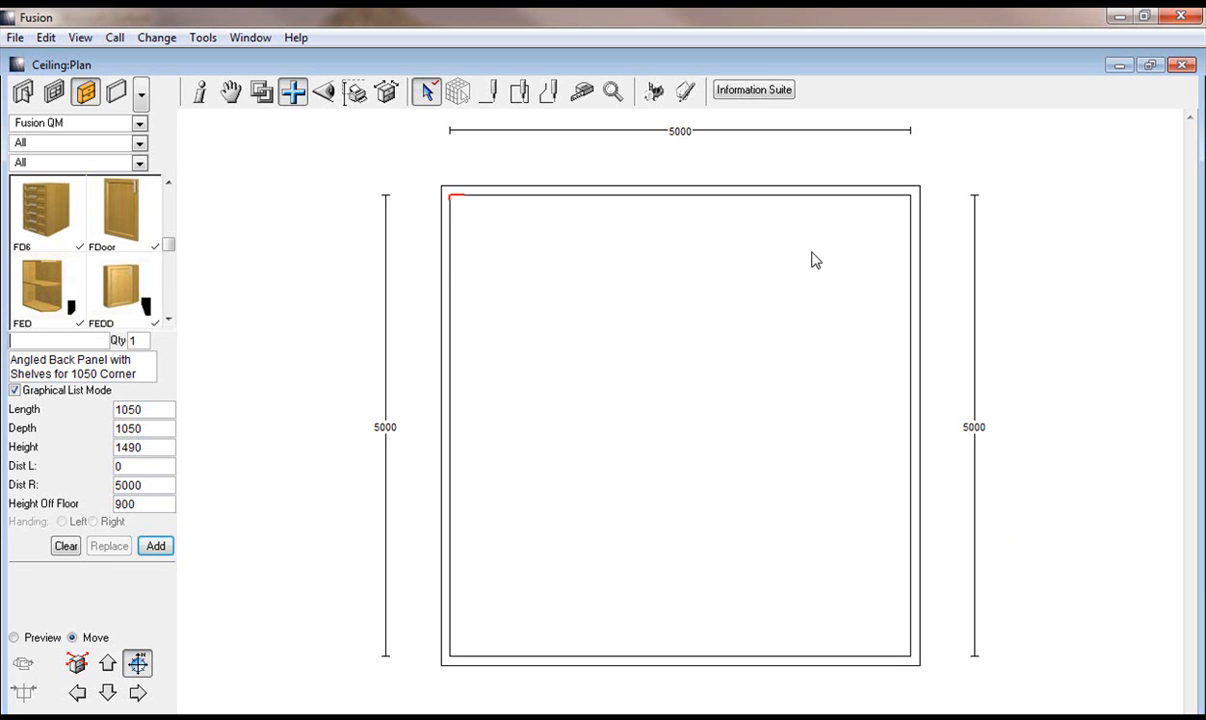
{"action": "mouse_move", "coordinate": [866, 272]}
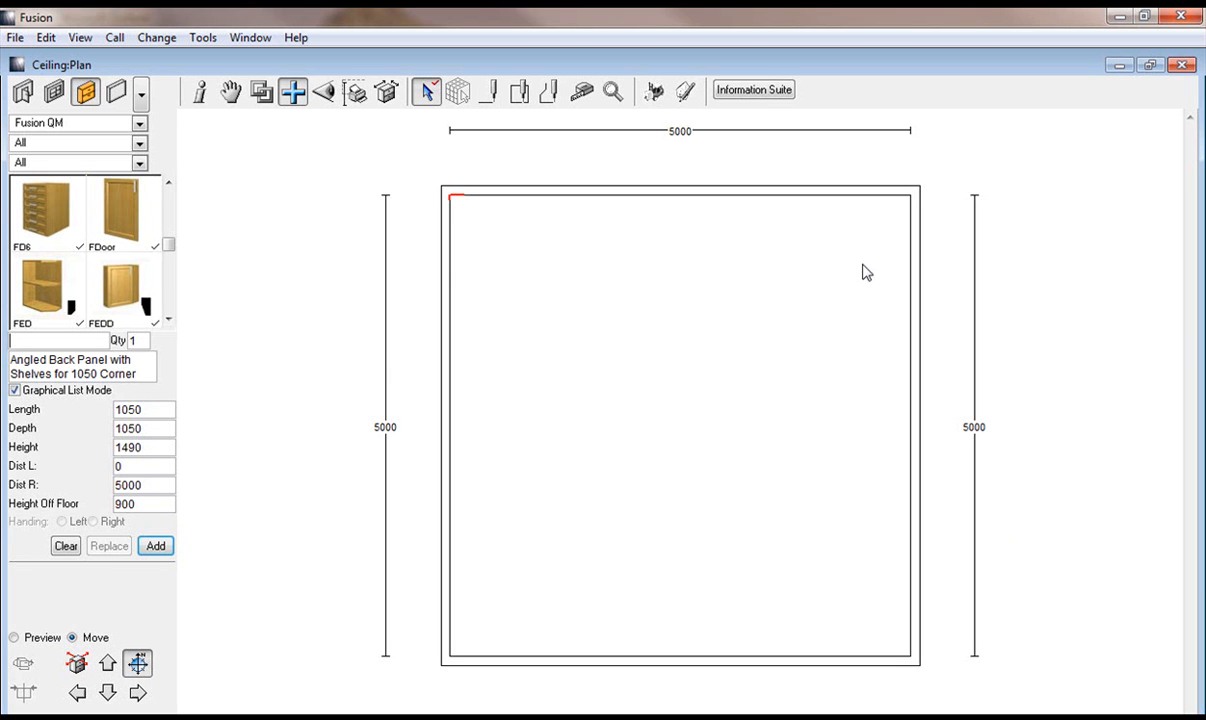
{"action": "mouse_move", "coordinate": [700, 330]}
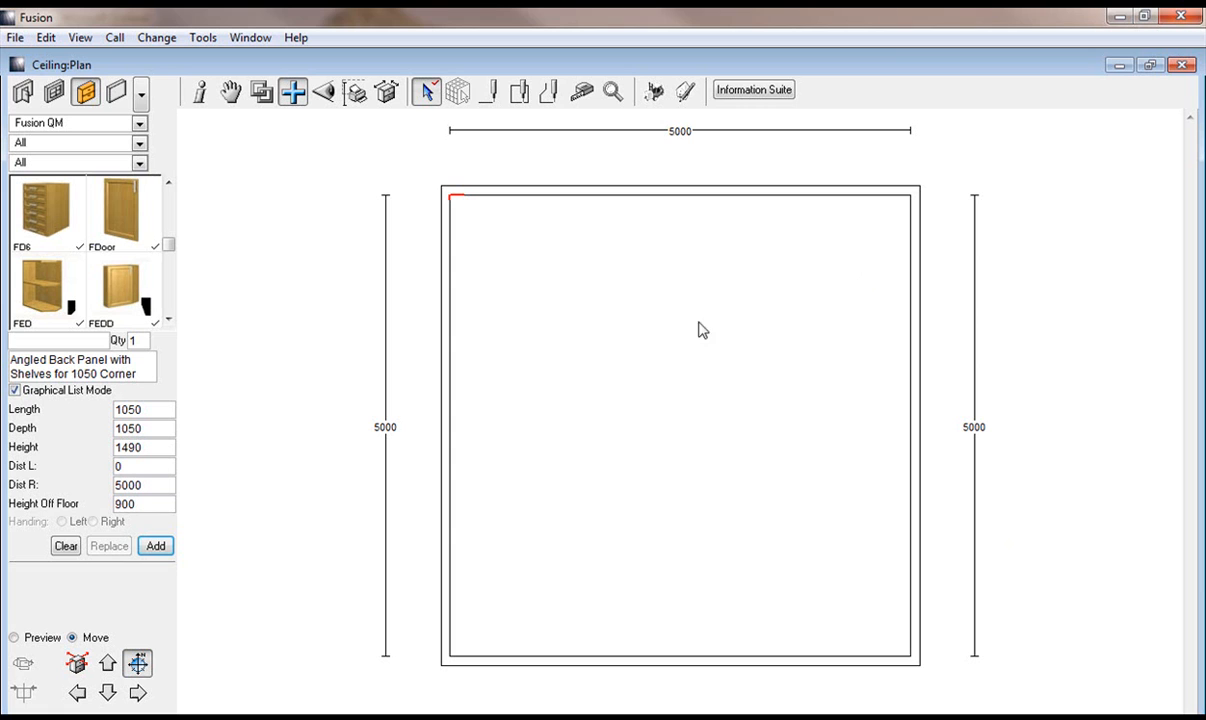
{"action": "mouse_move", "coordinate": [756, 390]}
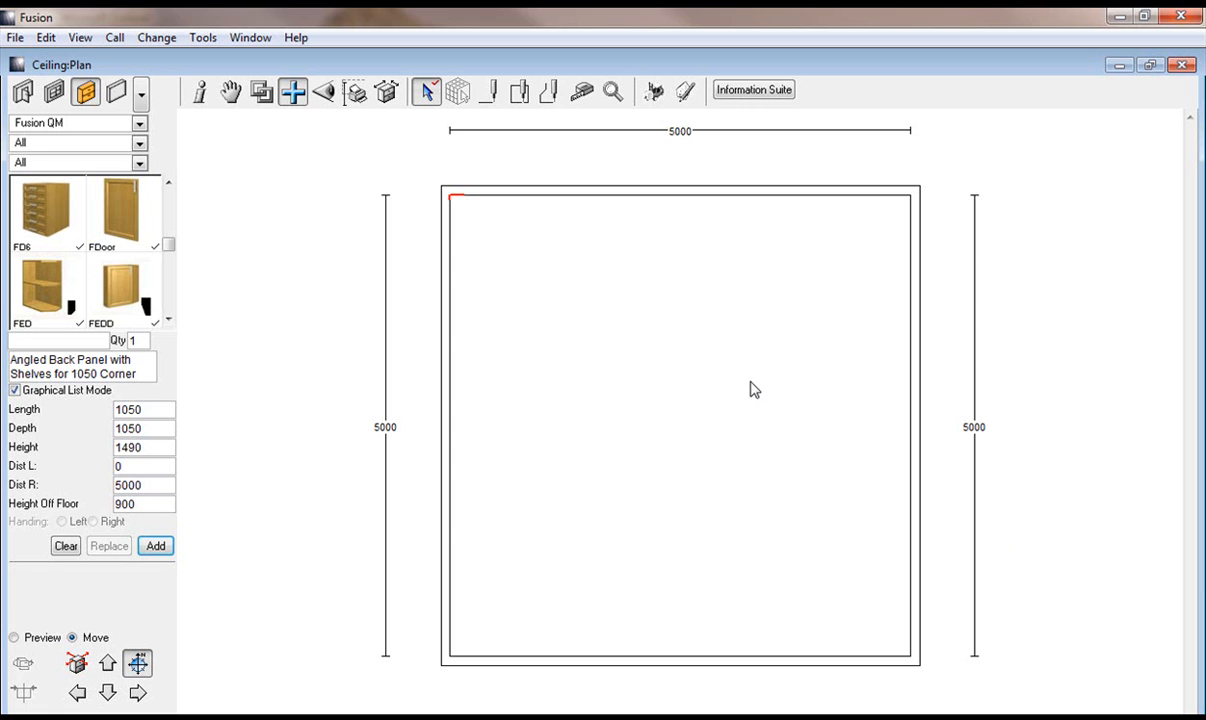
{"action": "mouse_move", "coordinate": [704, 358]}
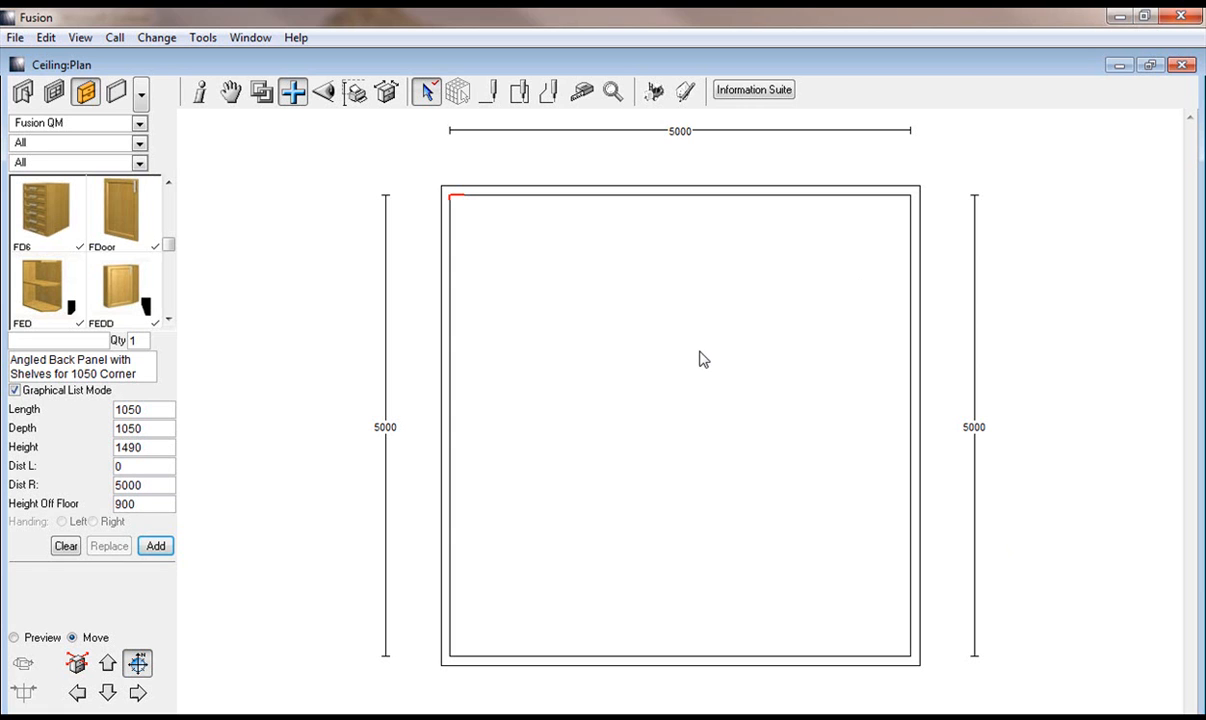
{"action": "mouse_move", "coordinate": [708, 360]}
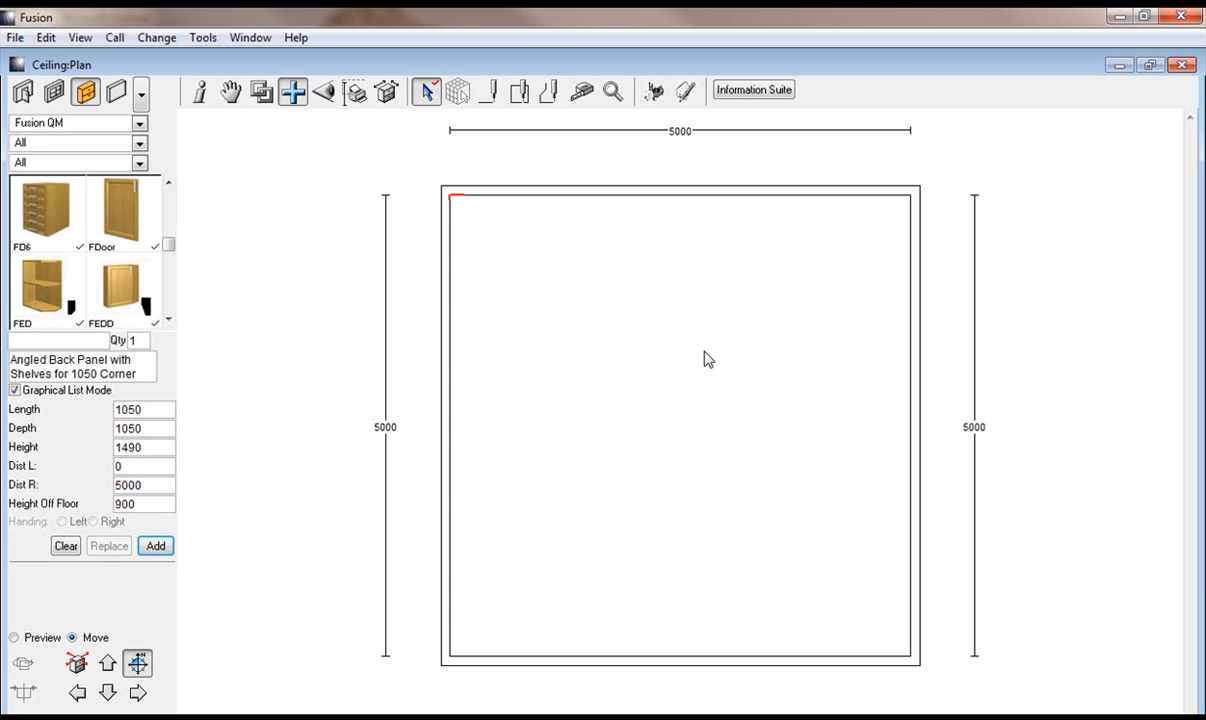
{"action": "mouse_move", "coordinate": [722, 466]}
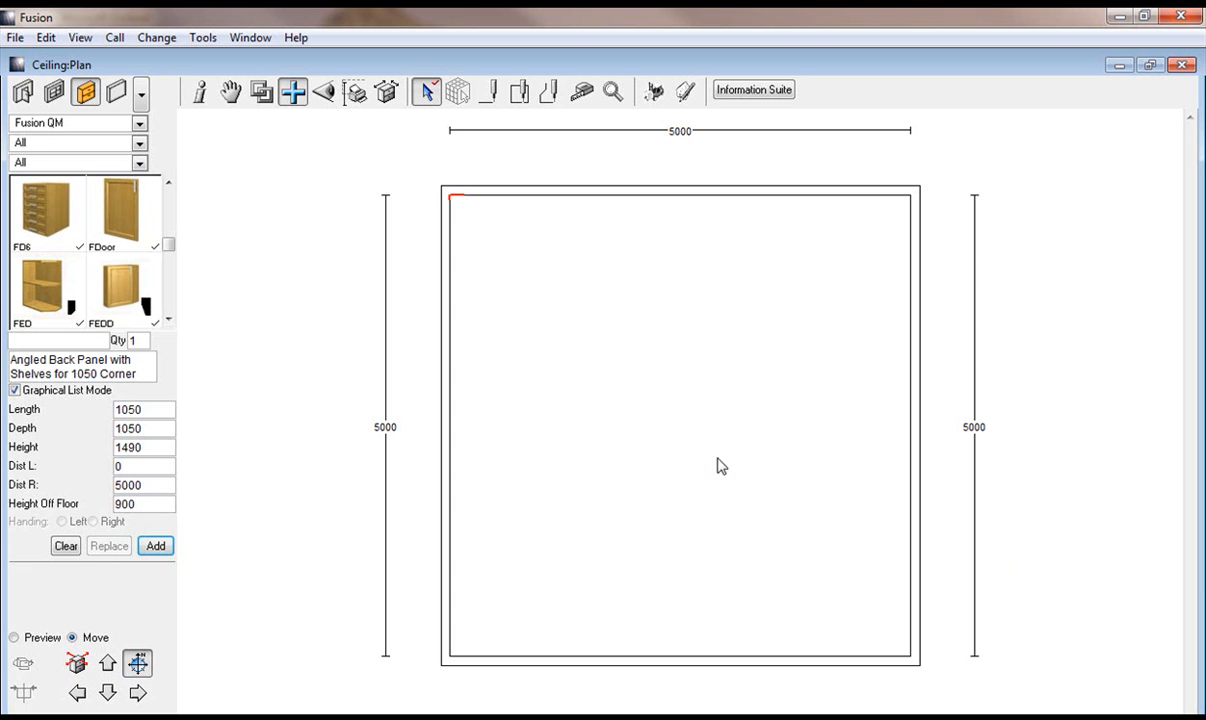
{"action": "mouse_move", "coordinate": [544, 326]}
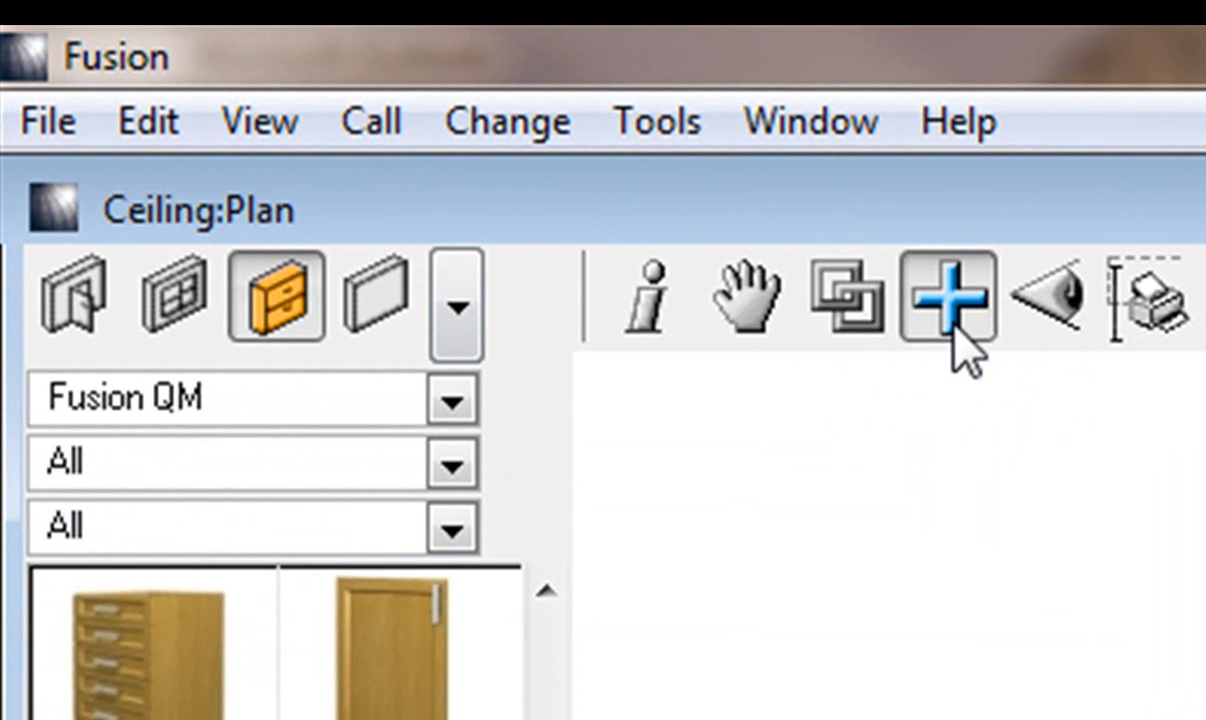
{"action": "mouse_move", "coordinate": [290, 296]}
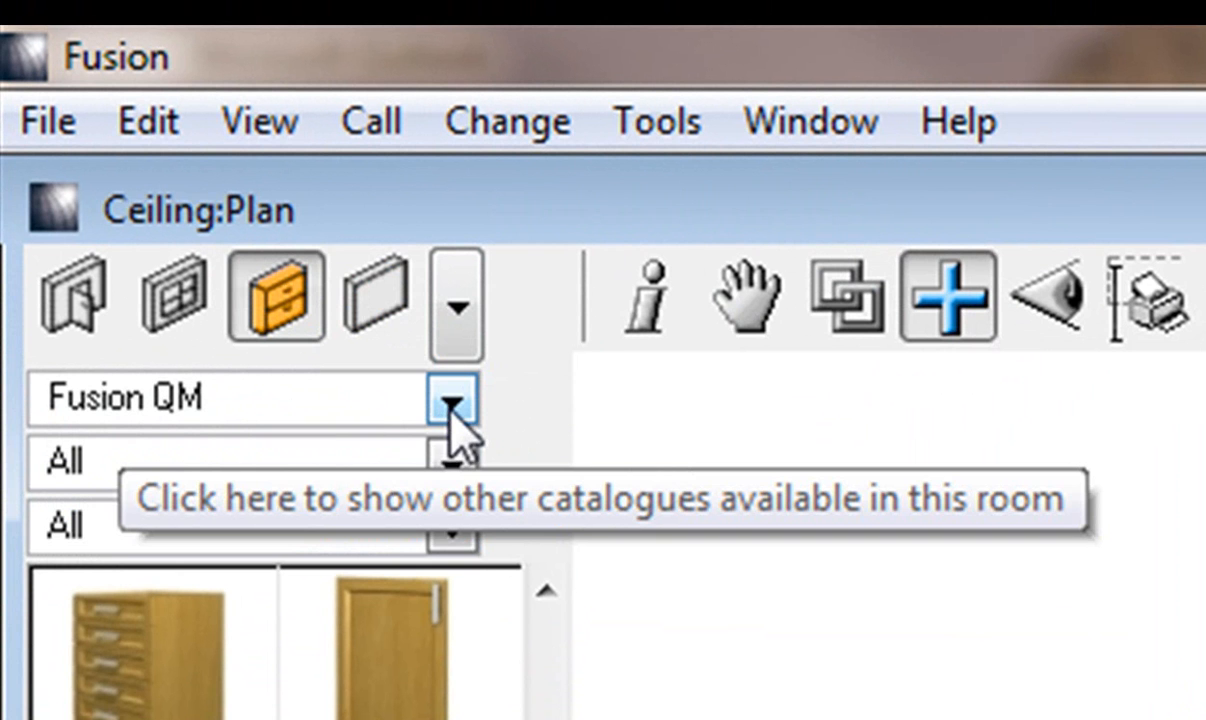
Switch the catalogue to Advanced Graphics and select the 1.5 Bowl Single Drainer Sink item.
{"action": "left_click", "coordinate": [452, 400]}
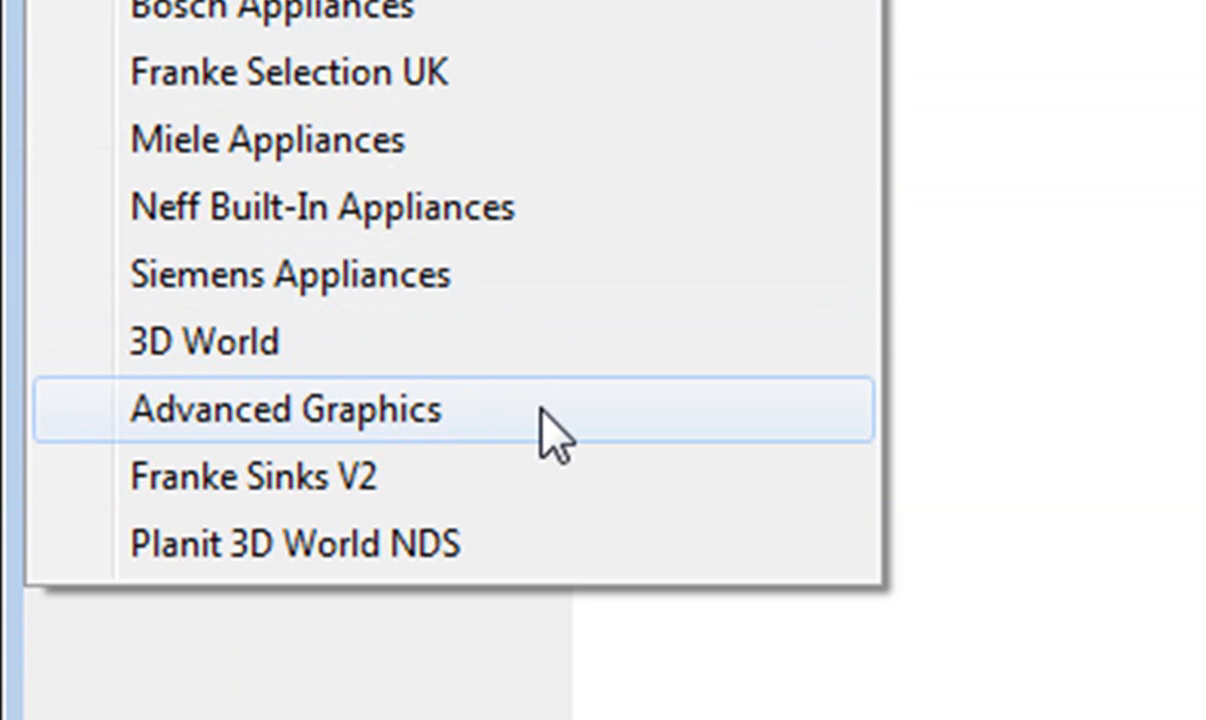
{"action": "left_click", "coordinate": [284, 408]}
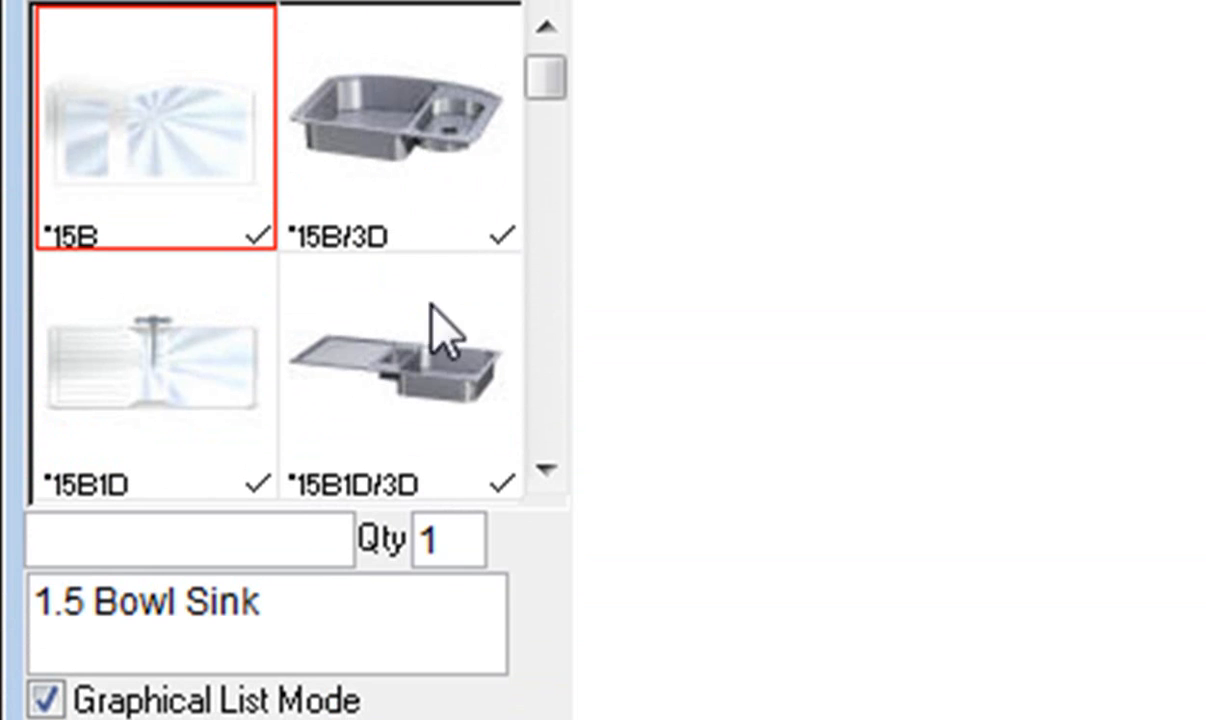
{"action": "left_click", "coordinate": [400, 376]}
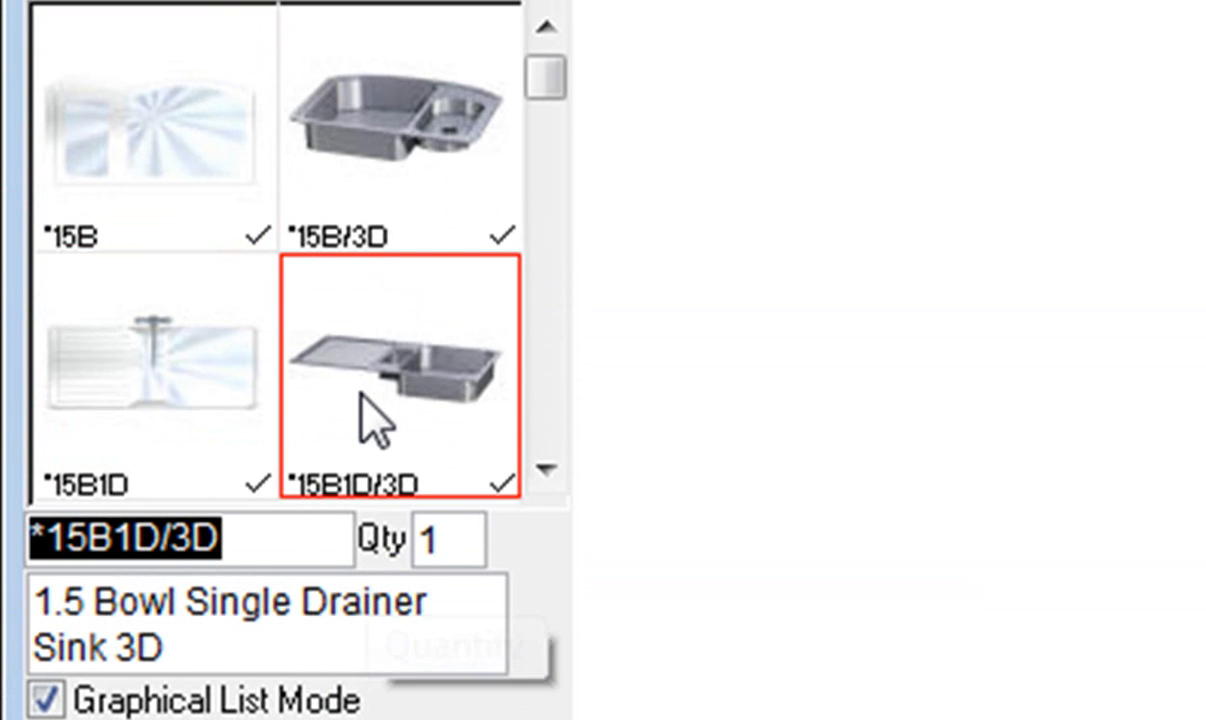
{"action": "left_click", "coordinate": [154, 120]}
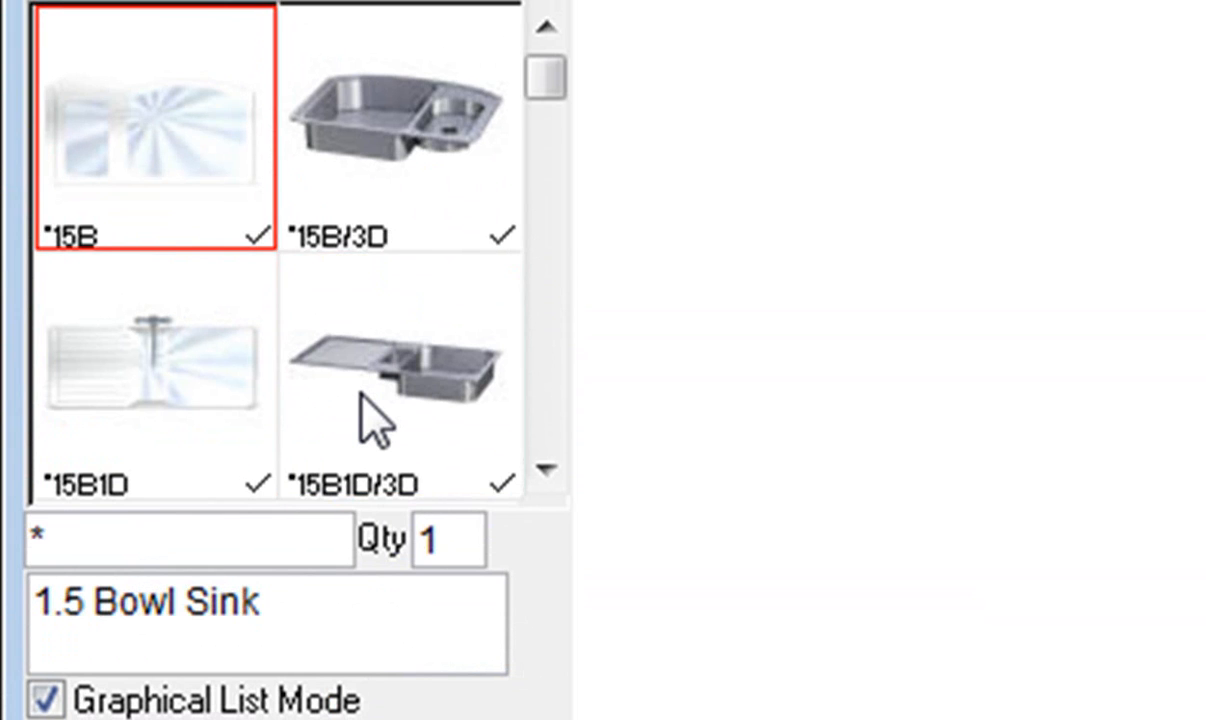
Choose the *BOX item and enter length 5000, depth 1000 and height 250.
{"action": "type", "text": "box"}
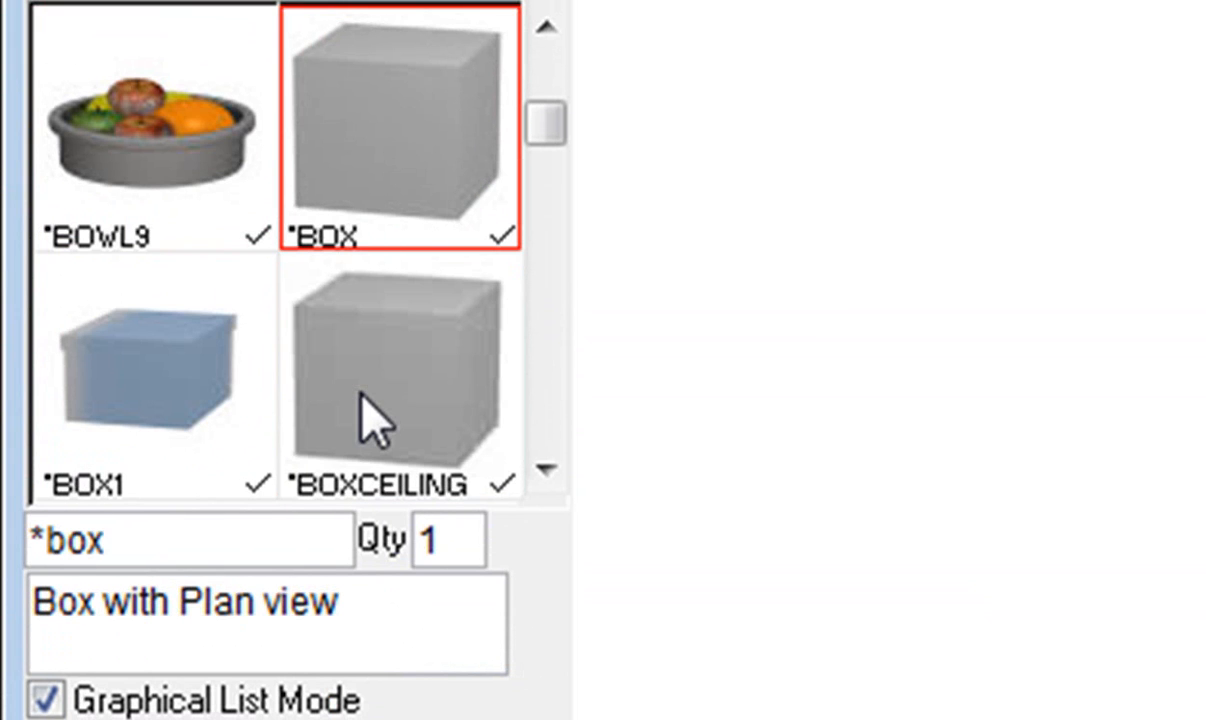
{"action": "mouse_move", "coordinate": [410, 270]}
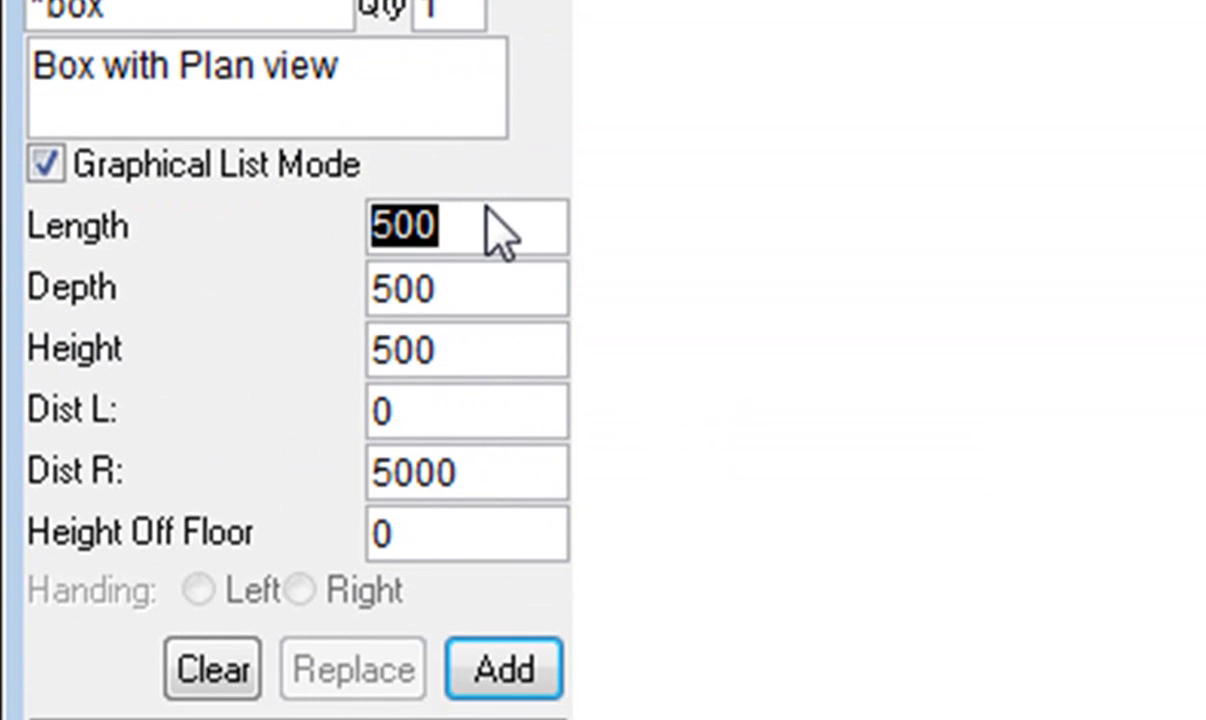
{"action": "type", "text": "3000"}
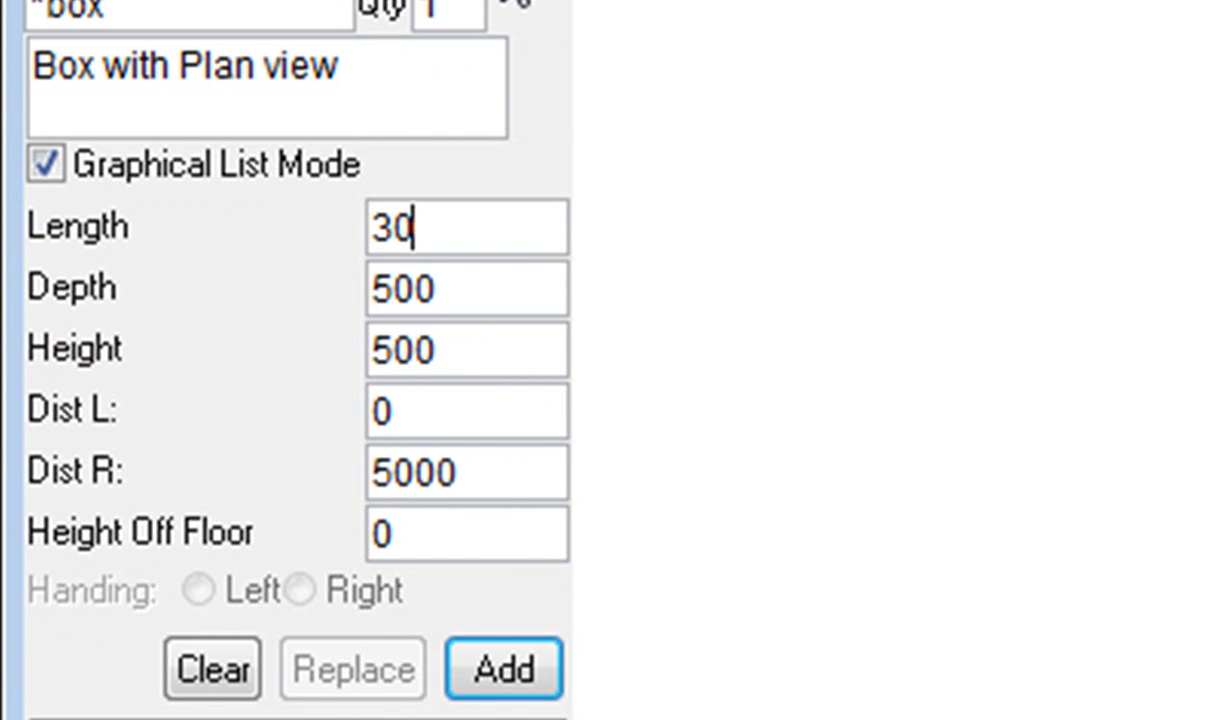
{"action": "type", "text": "5000"}
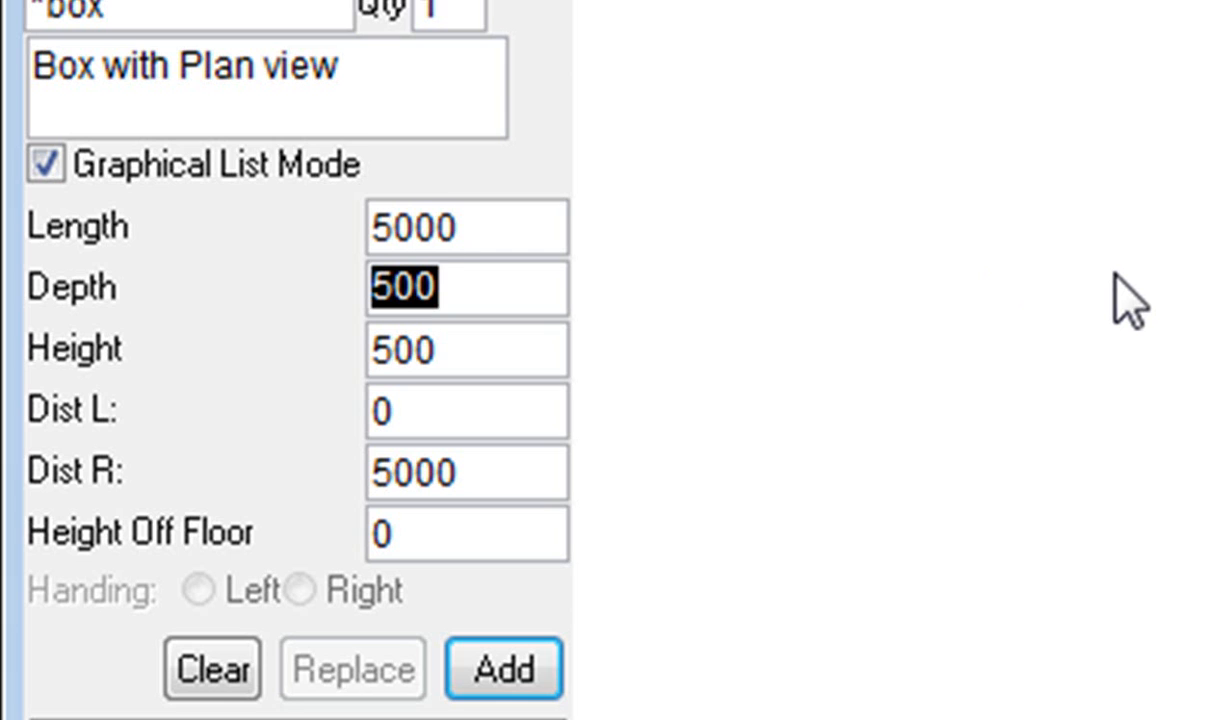
{"action": "type", "text": "1000"}
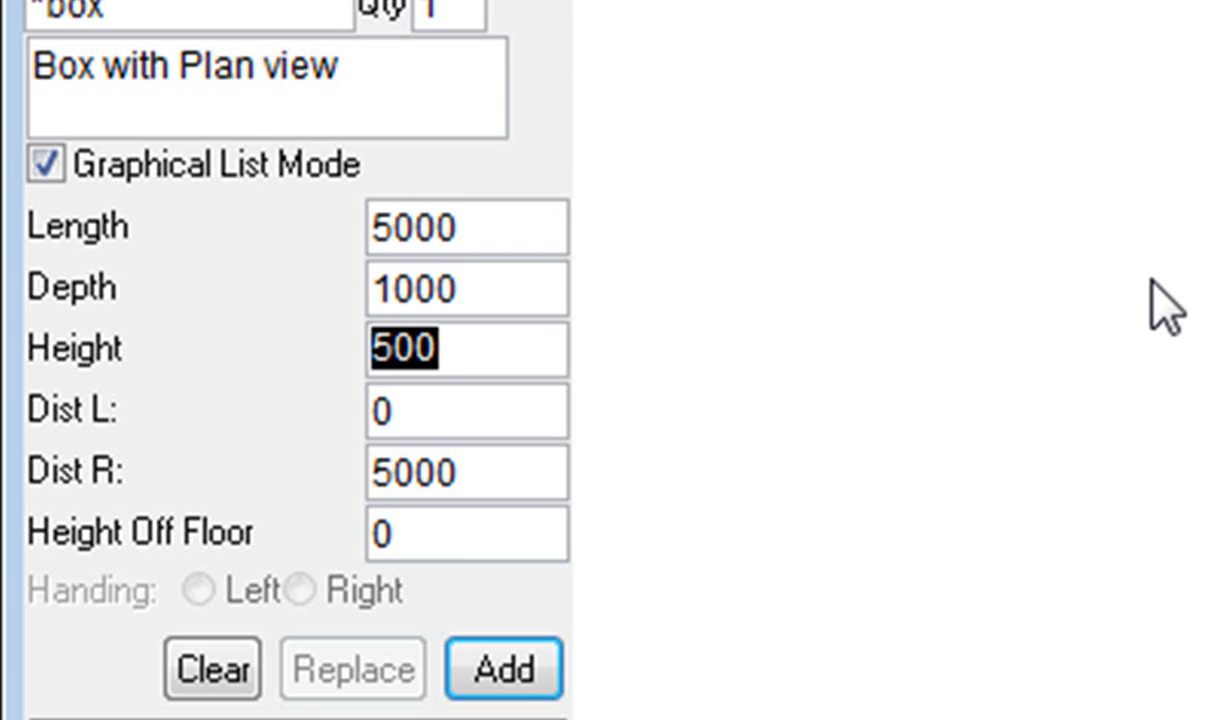
{"action": "mouse_move", "coordinate": [1024, 510]}
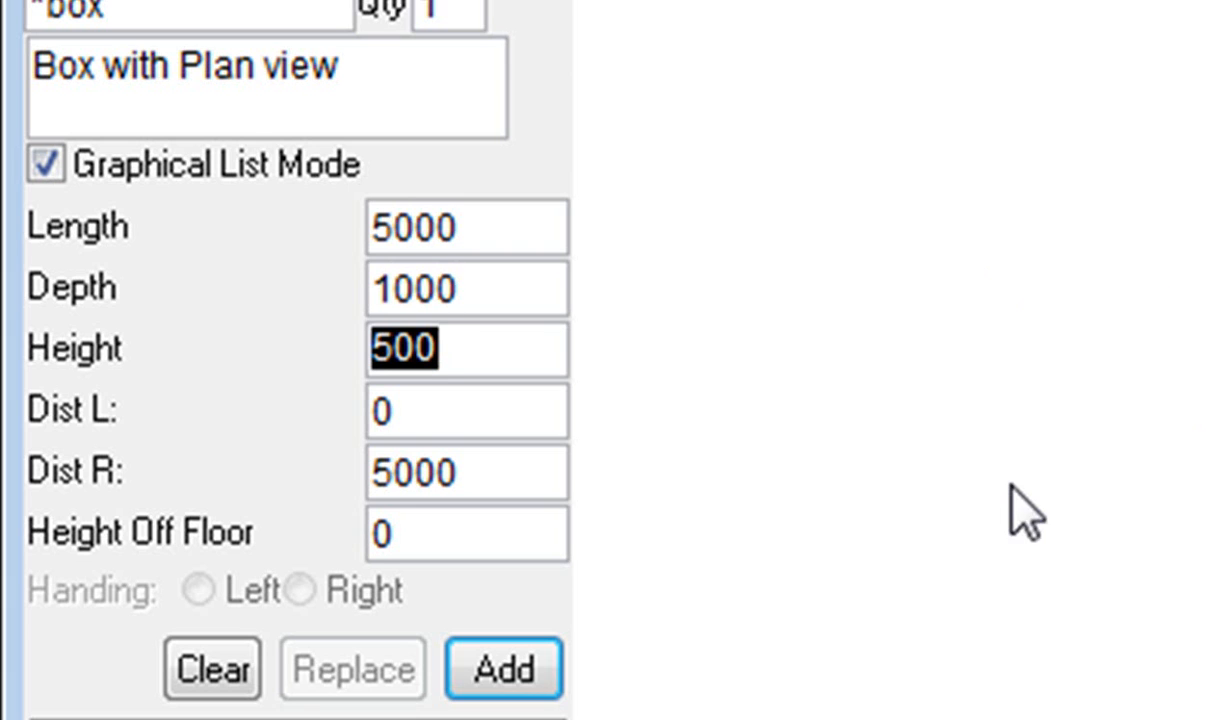
{"action": "type", "text": "25"}
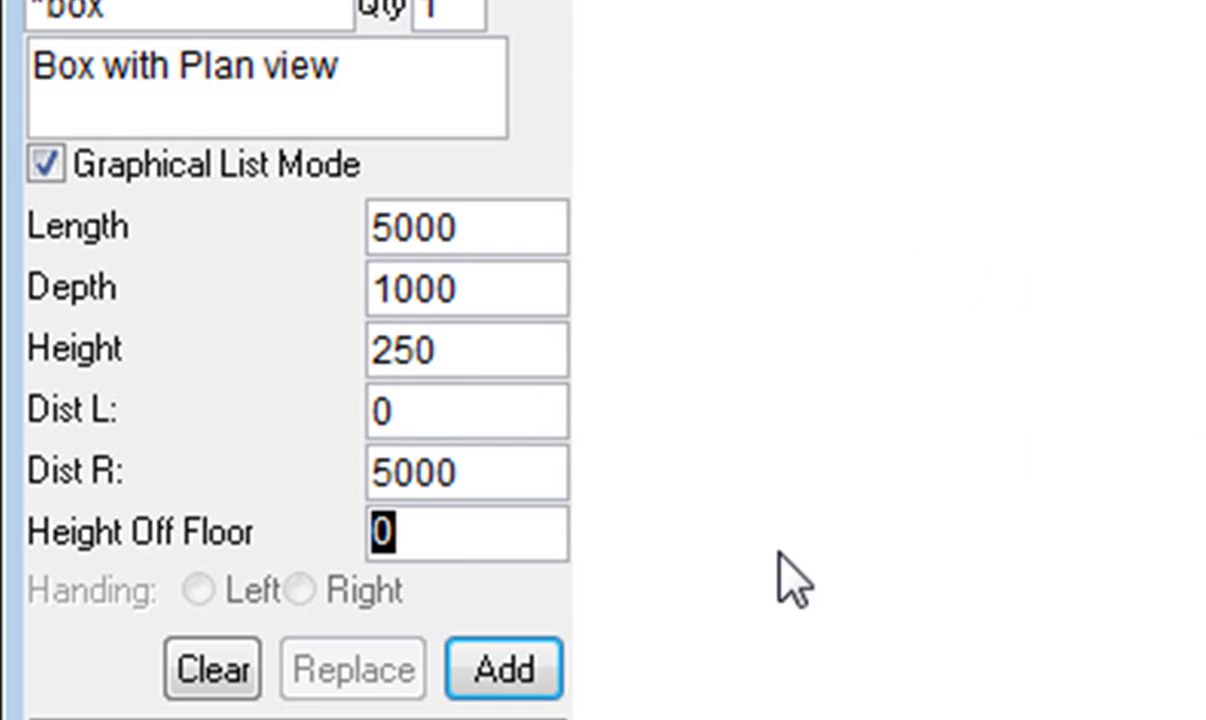
{"action": "mouse_move", "coordinate": [568, 372]}
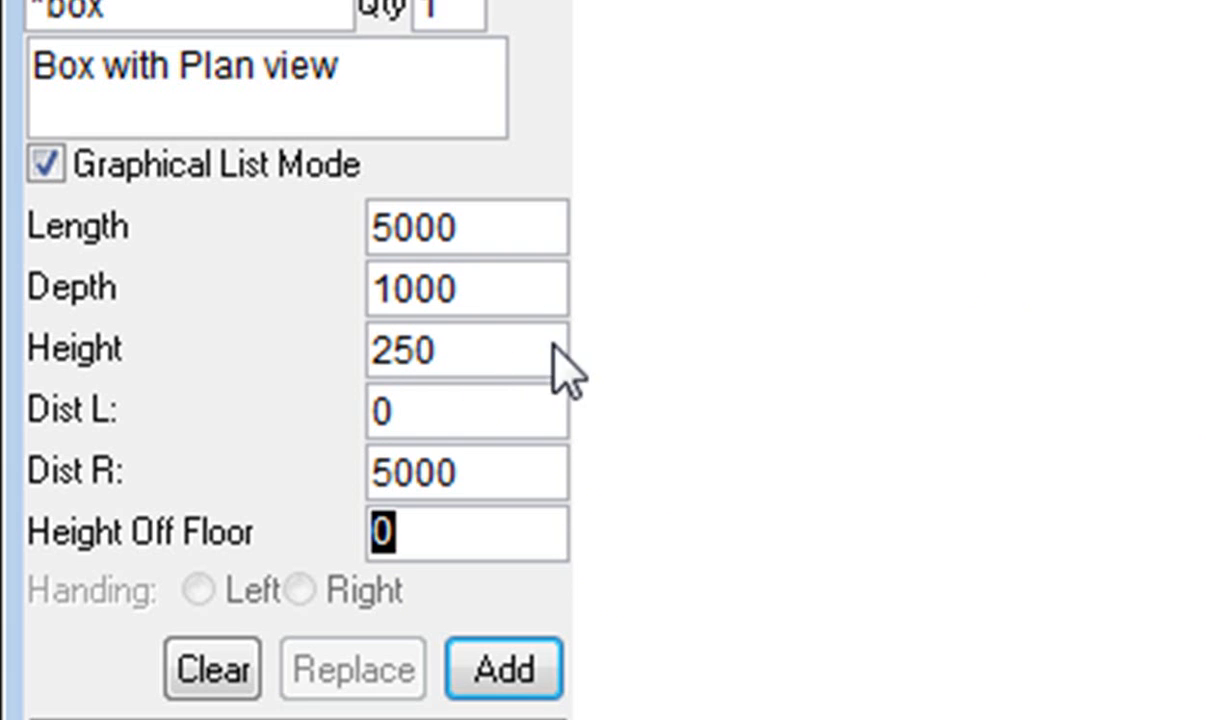
Set the box 2350 off the floor along the top wall and add it to the room.
{"action": "type", "text": "2"}
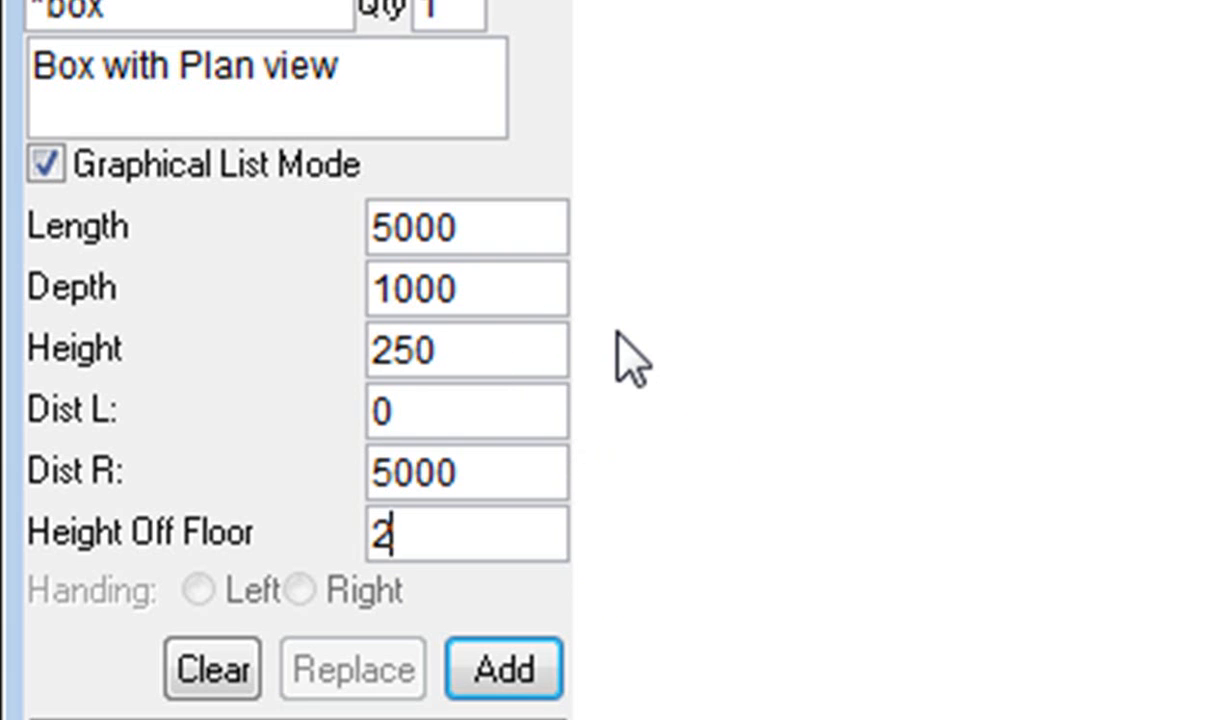
{"action": "type", "text": "3"}
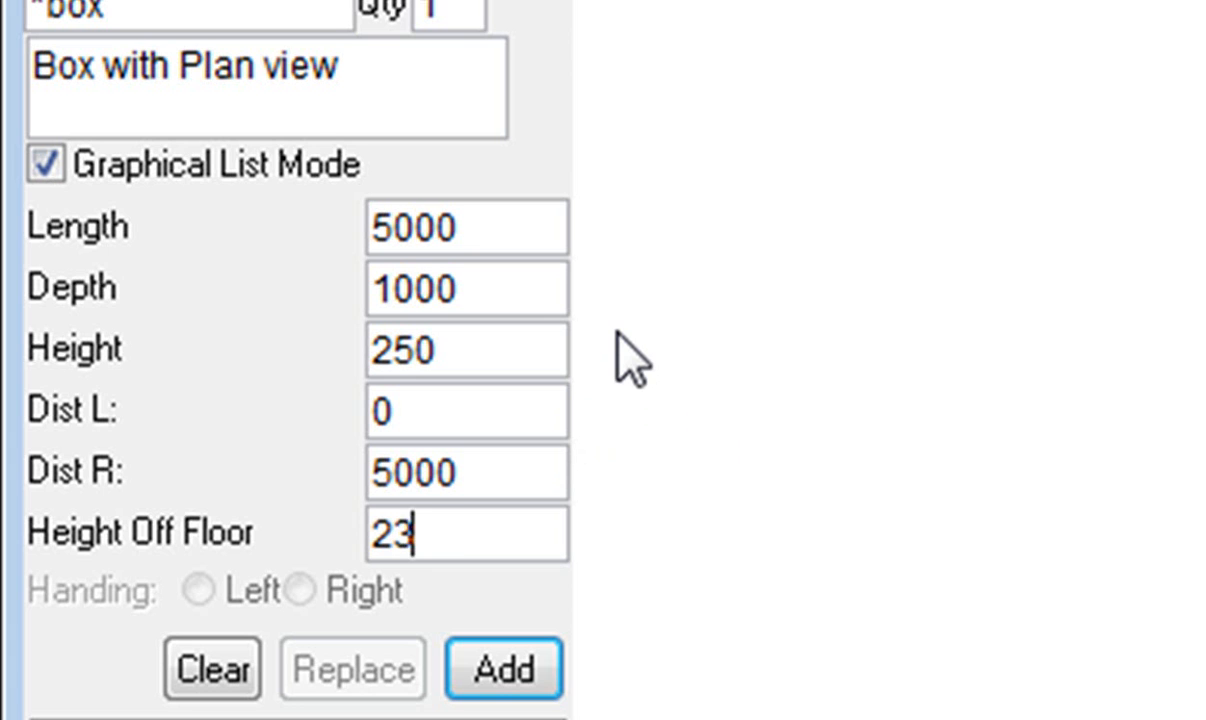
{"action": "type", "text": "50"}
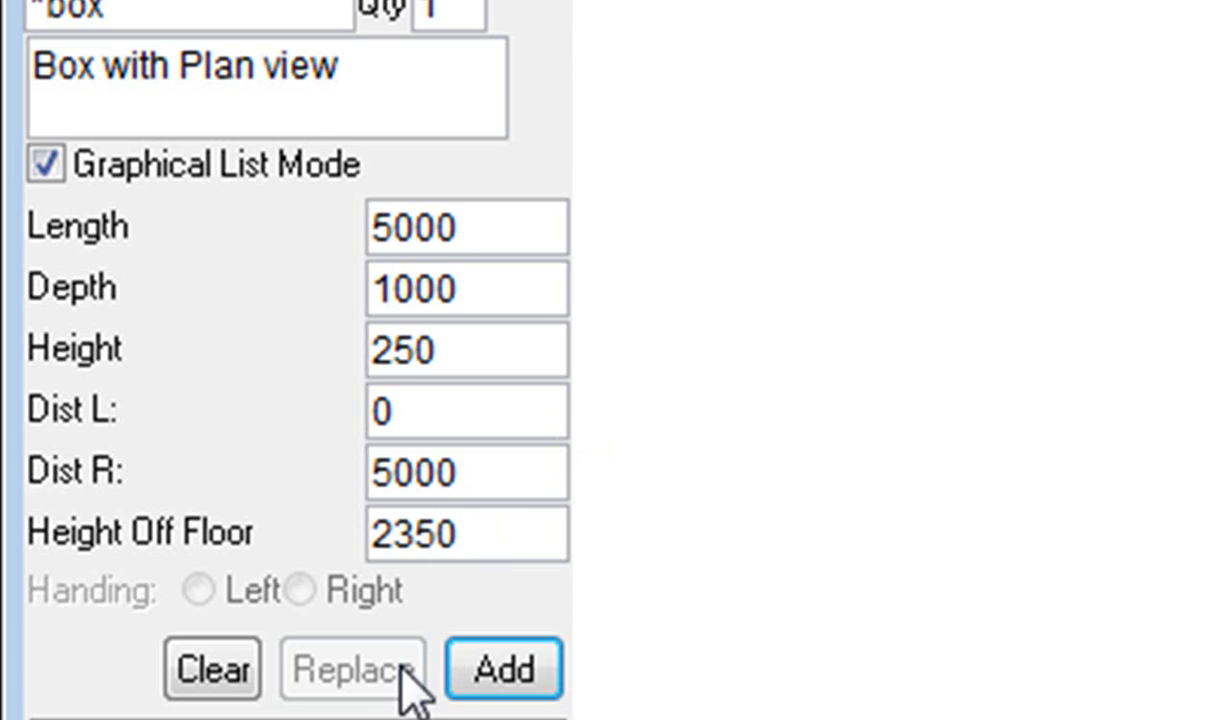
{"action": "left_click", "coordinate": [504, 668]}
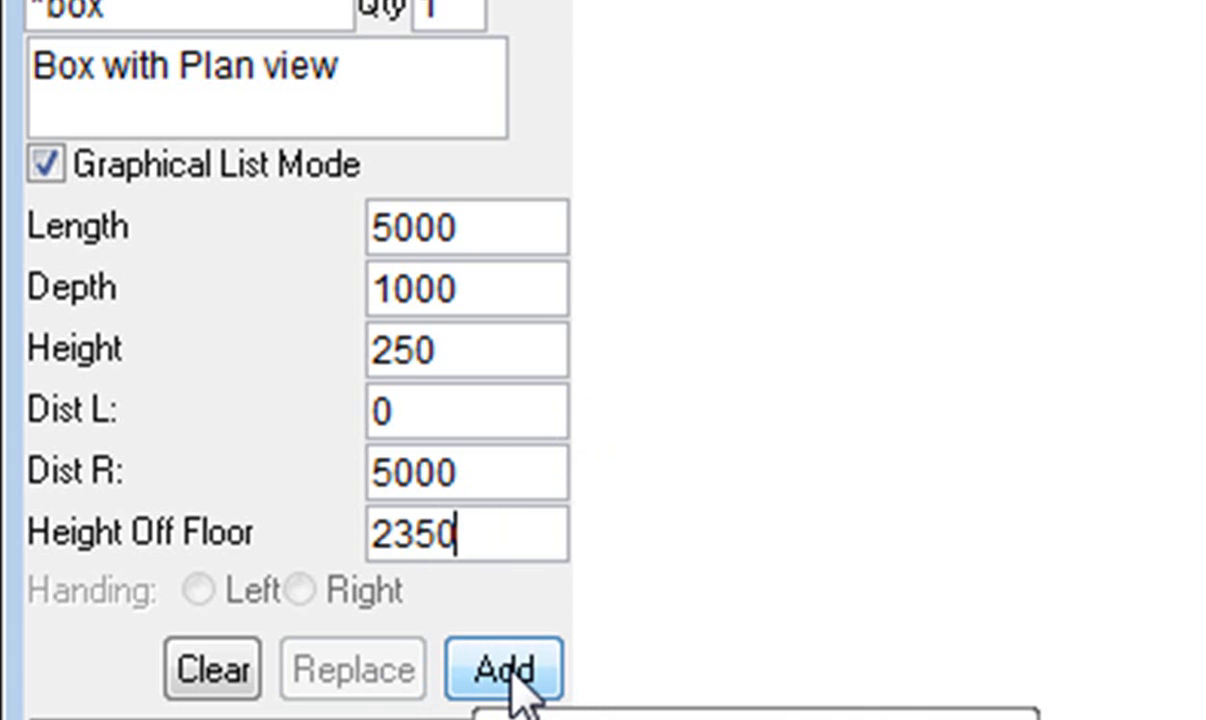
{"action": "left_click", "coordinate": [504, 668]}
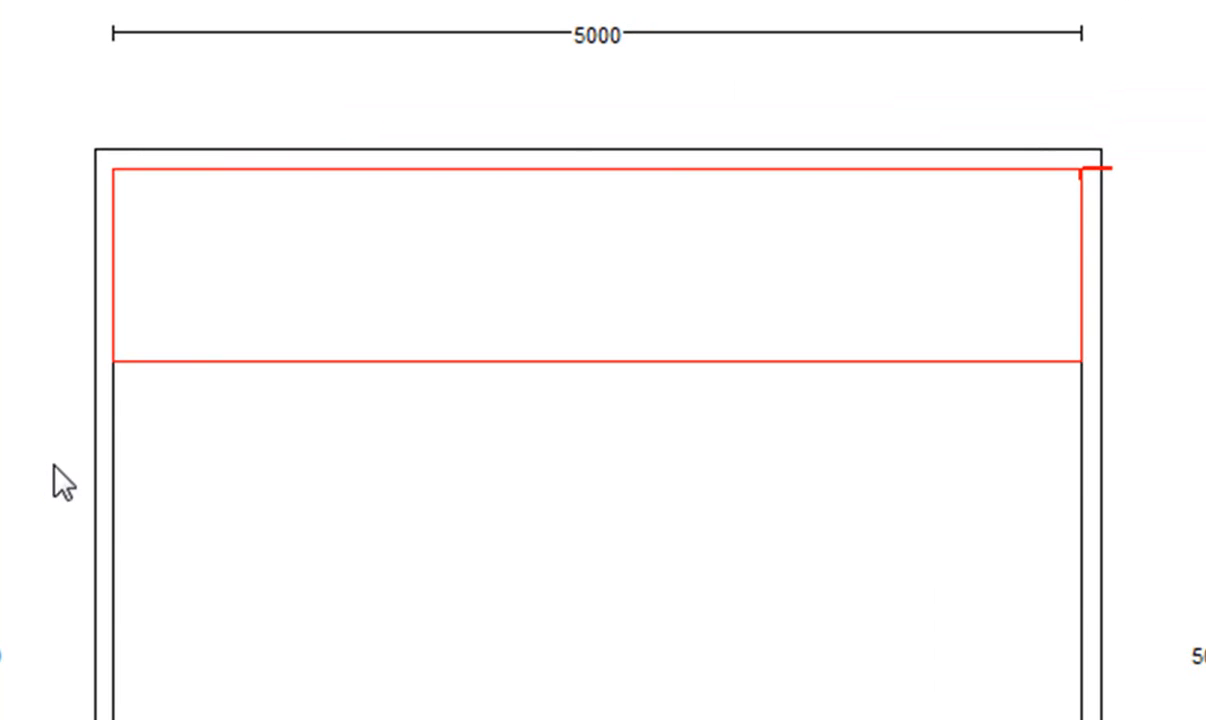
{"action": "mouse_move", "coordinate": [860, 332]}
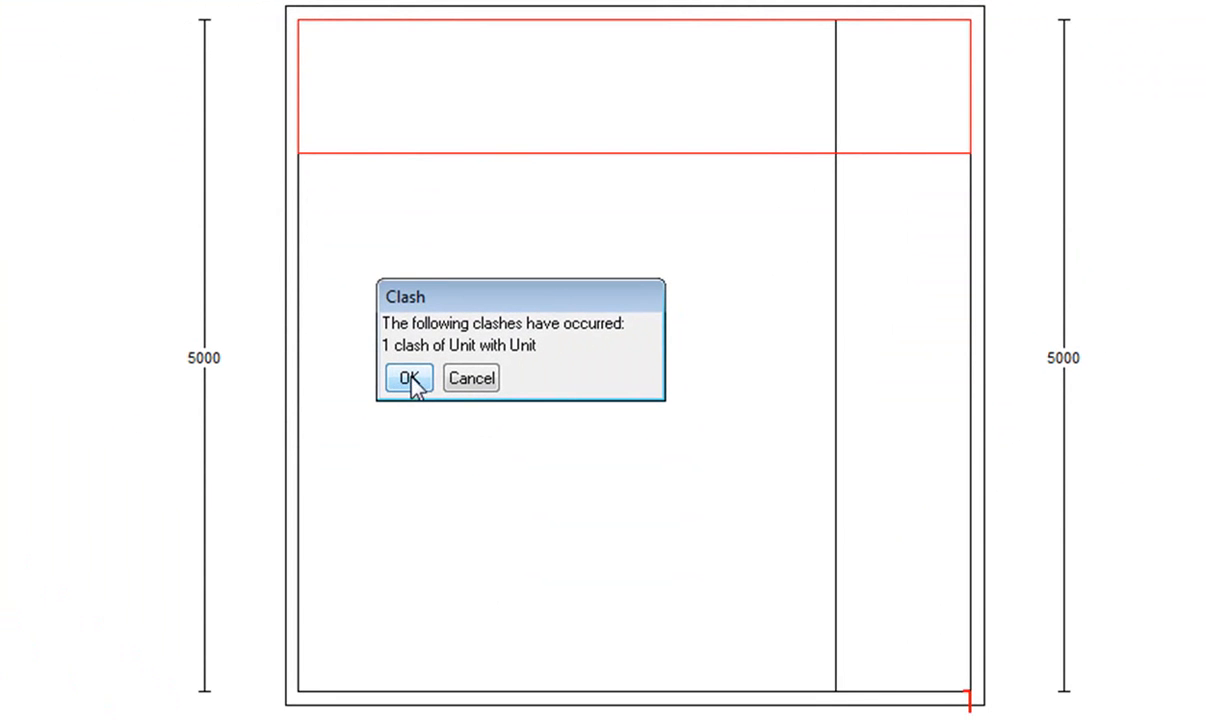
Add boxes along the other walls, accepting each clash warning.
{"action": "left_click", "coordinate": [404, 378]}
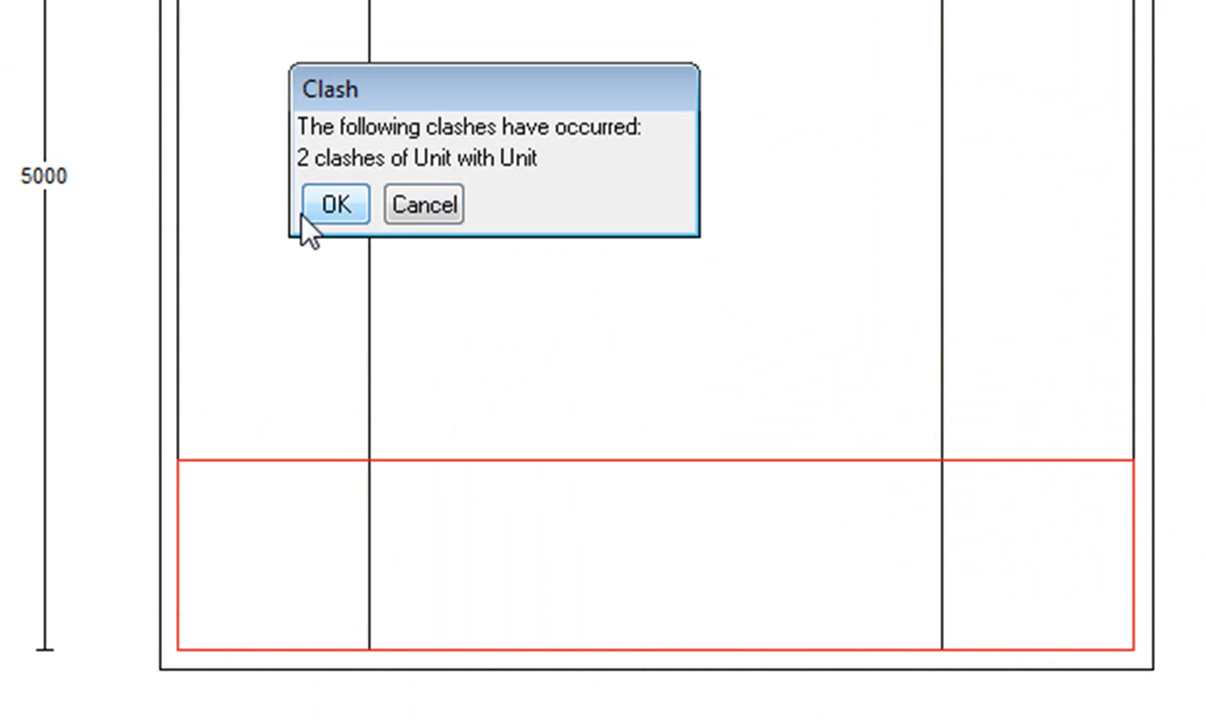
{"action": "left_click", "coordinate": [336, 204]}
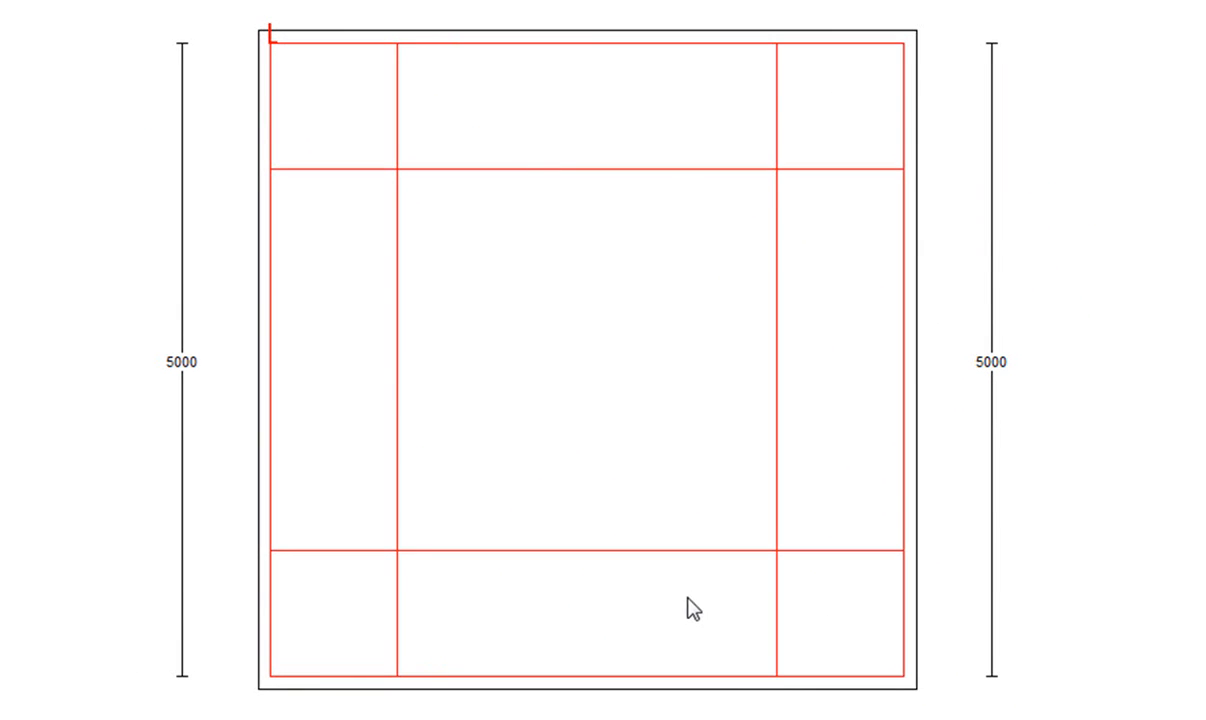
{"action": "right_click", "coordinate": [690, 608]}
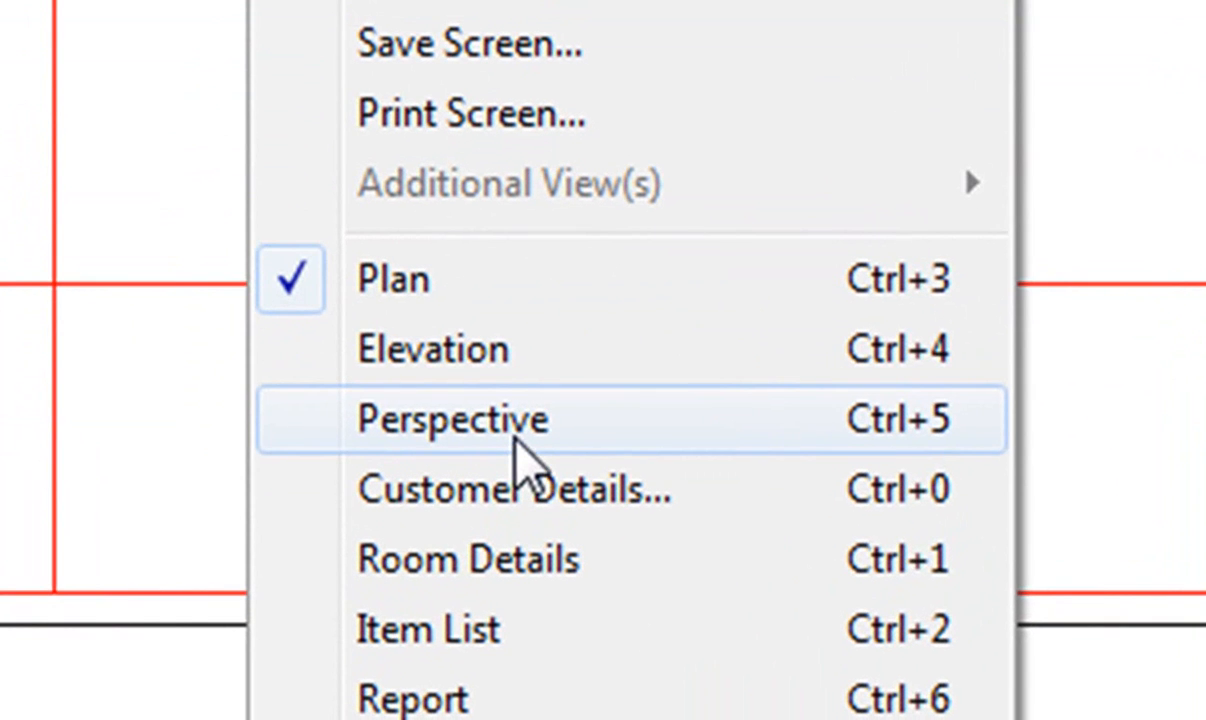
{"action": "left_click", "coordinate": [452, 420]}
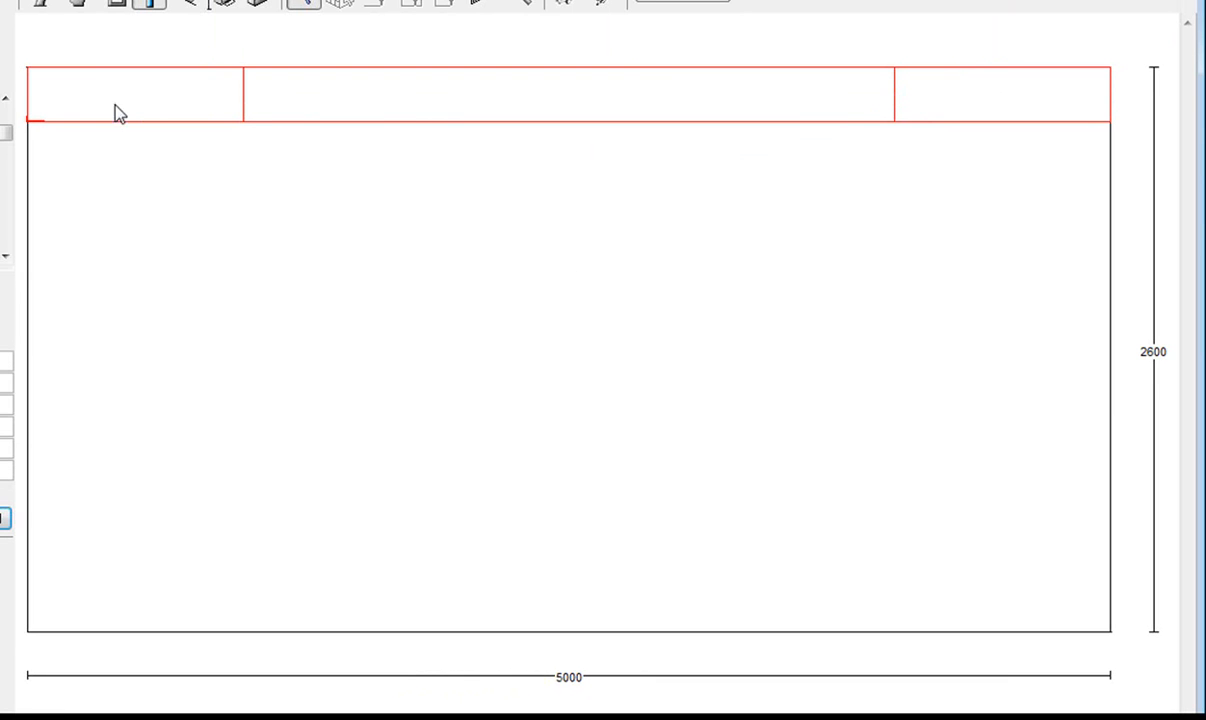
{"action": "mouse_move", "coordinate": [758, 110]}
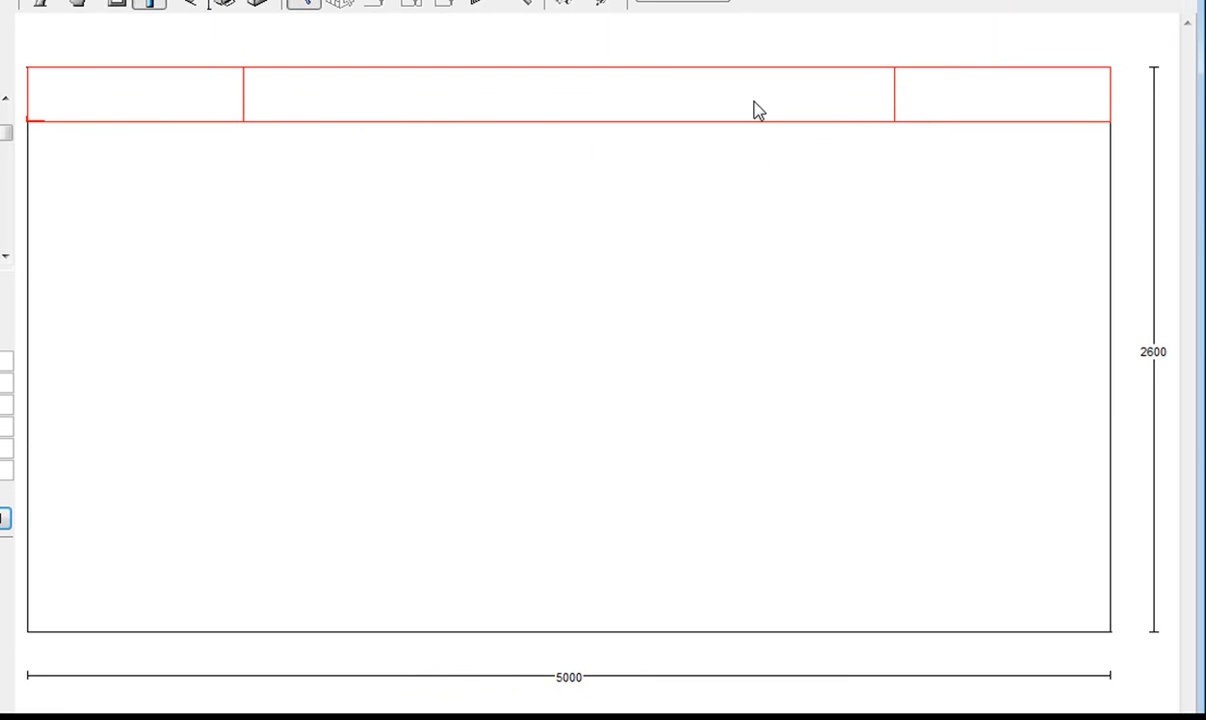
{"action": "mouse_move", "coordinate": [760, 168]}
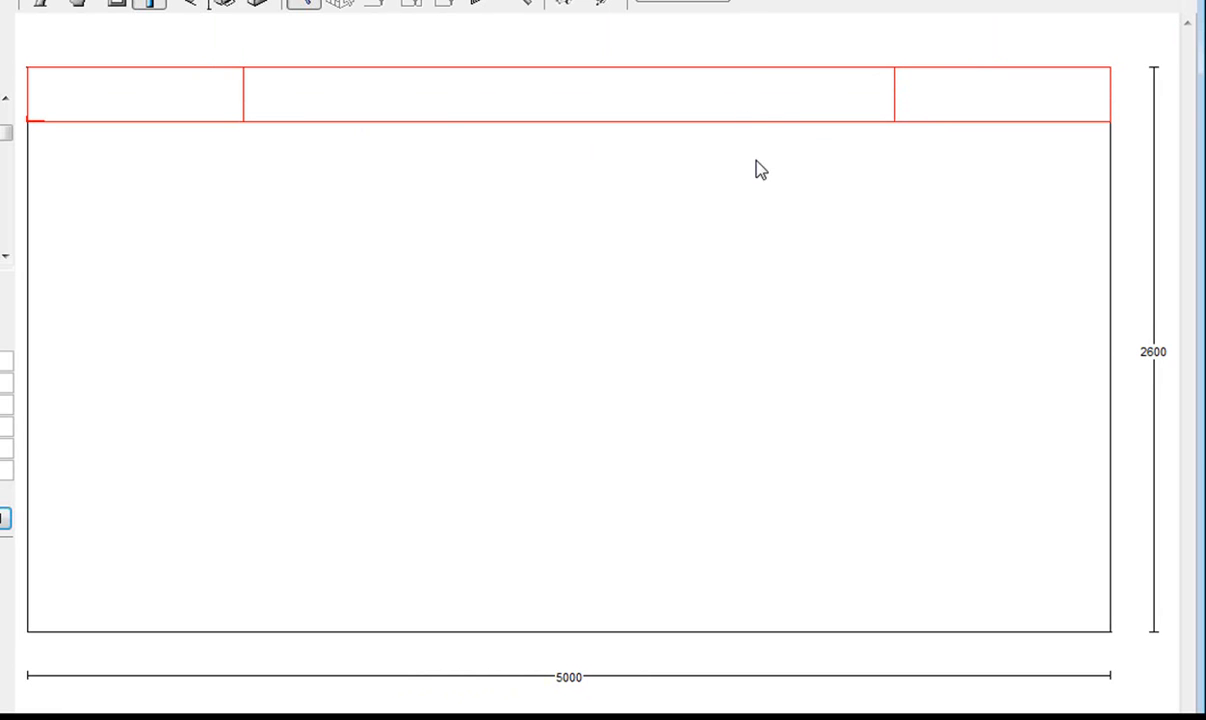
{"action": "right_click", "coordinate": [760, 168]}
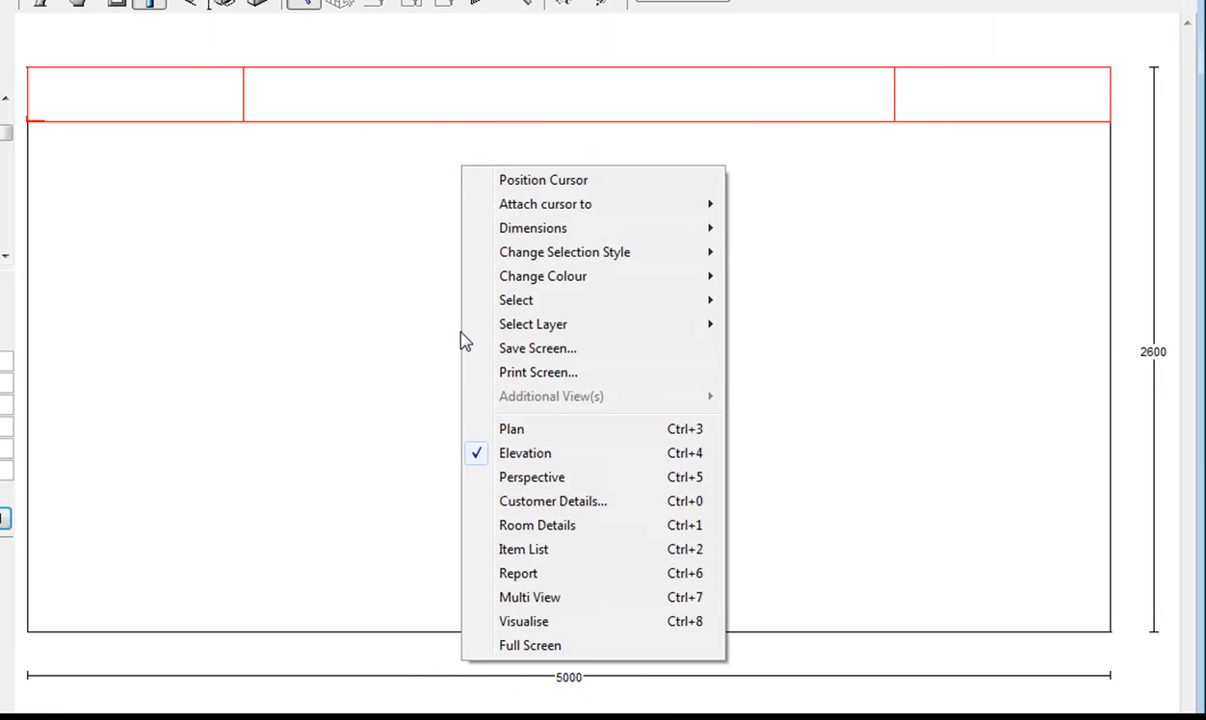
{"action": "left_click", "coordinate": [512, 428]}
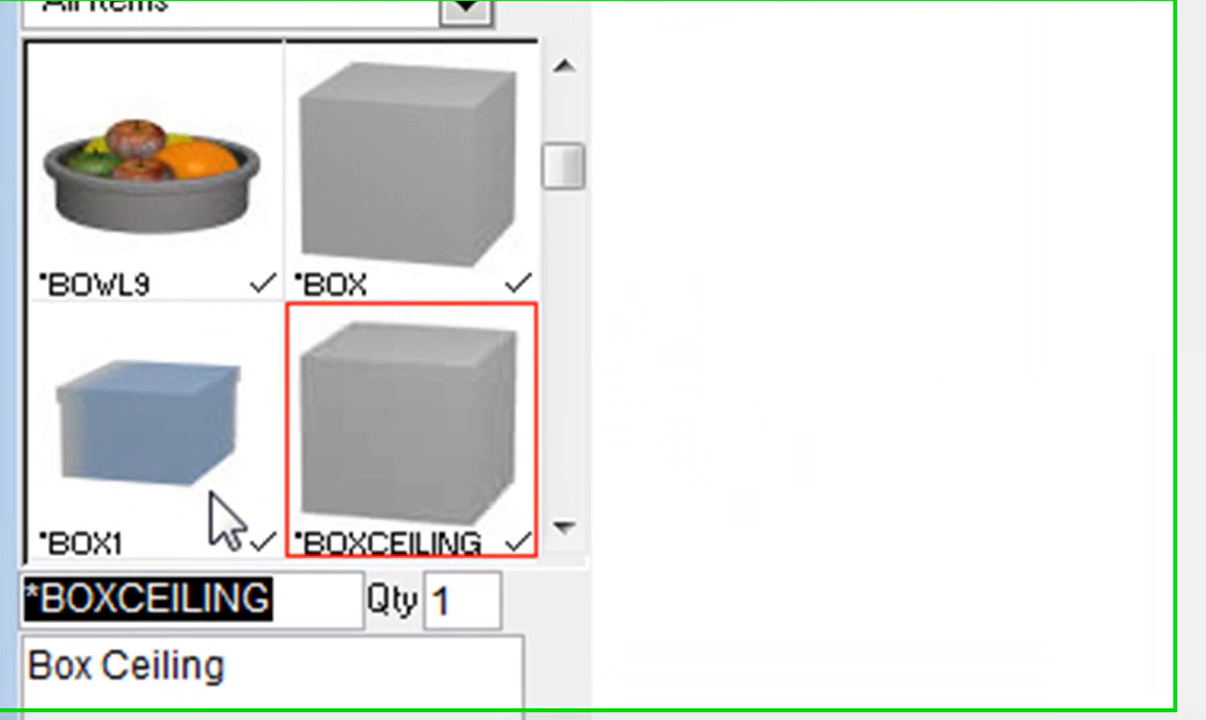
Select the *ARCH graphic wall arch item and place it along connected walls with Polyadd.
{"action": "type", "text": "*arch"}
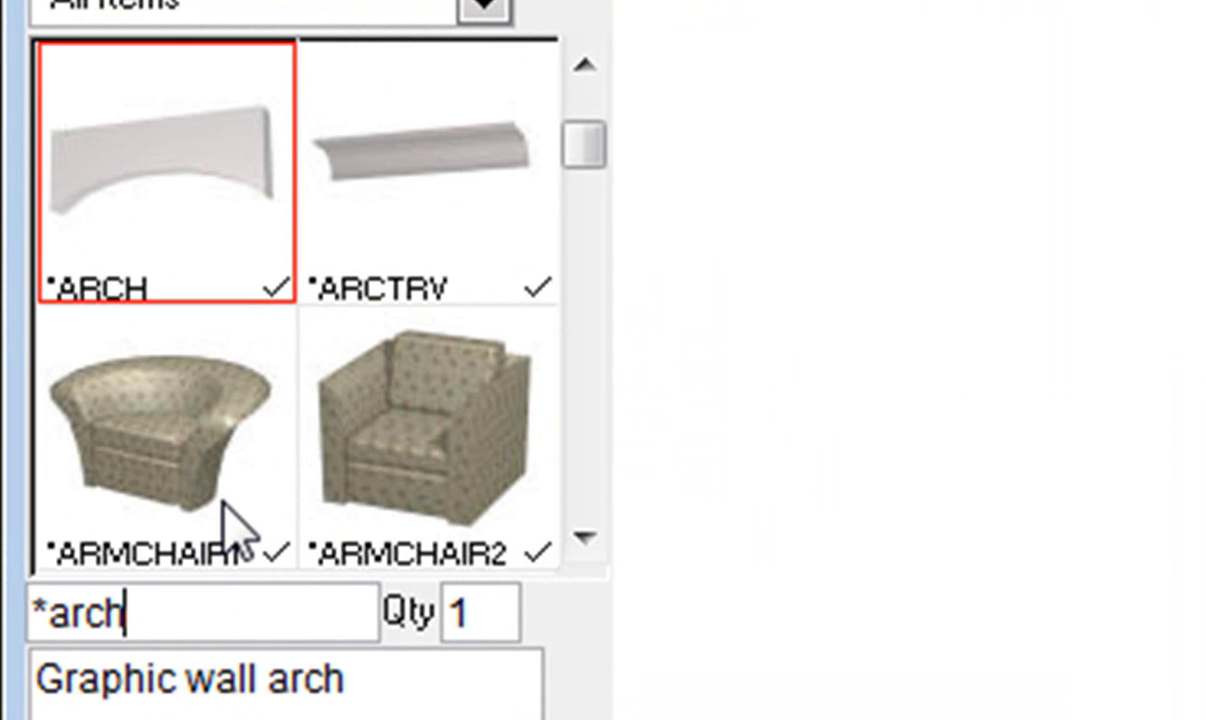
{"action": "left_click", "coordinate": [428, 170]}
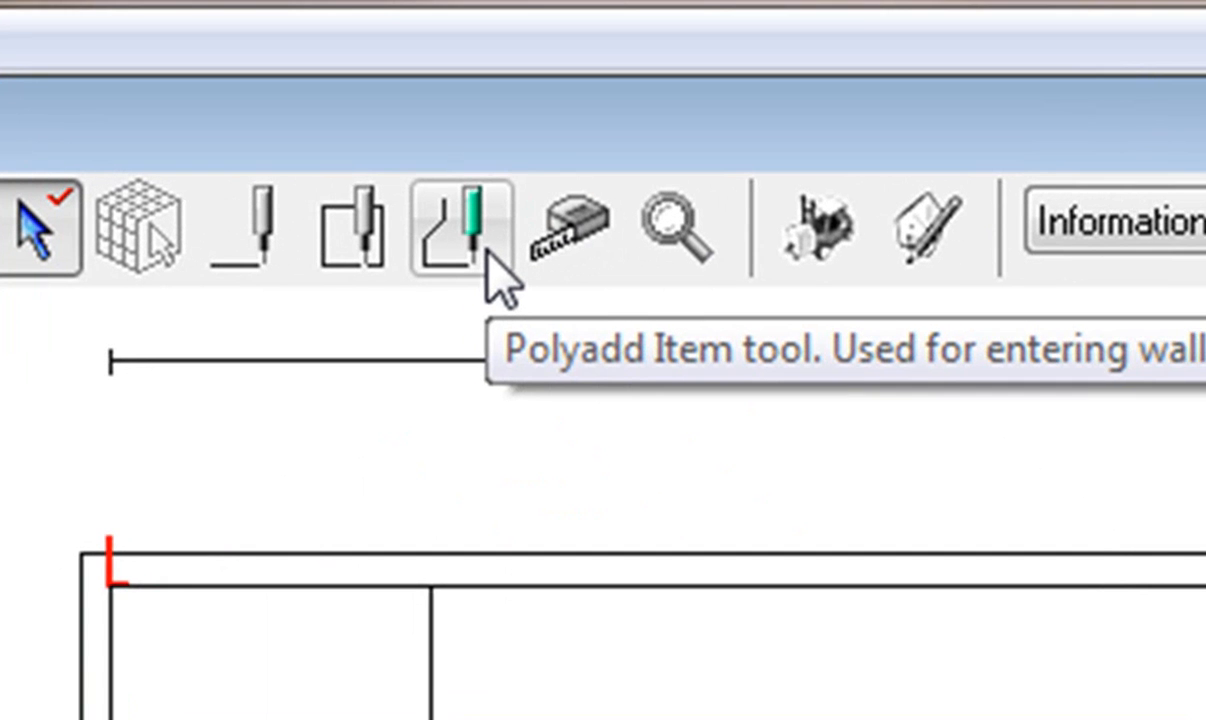
{"action": "left_click", "coordinate": [456, 224]}
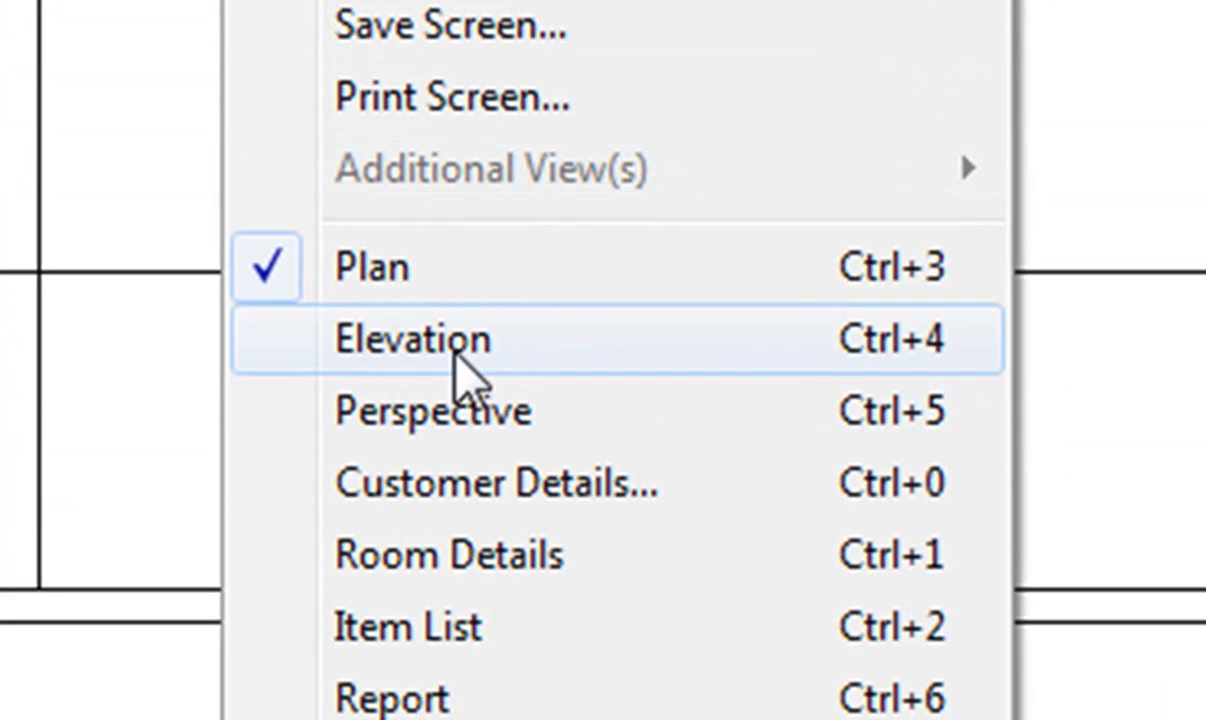
Switch the room view from plan to elevation.
{"action": "left_click", "coordinate": [412, 338]}
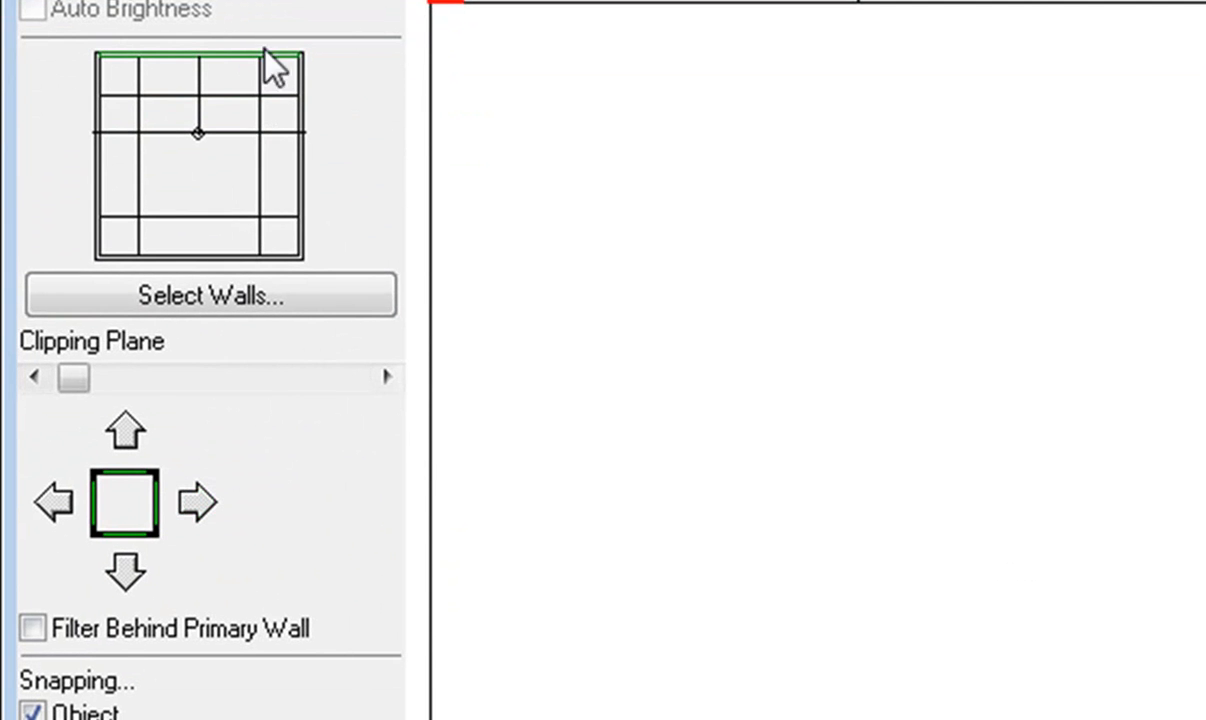
Choose a wall to view and render the perspective in the FutureVision style.
{"action": "left_click", "coordinate": [124, 430]}
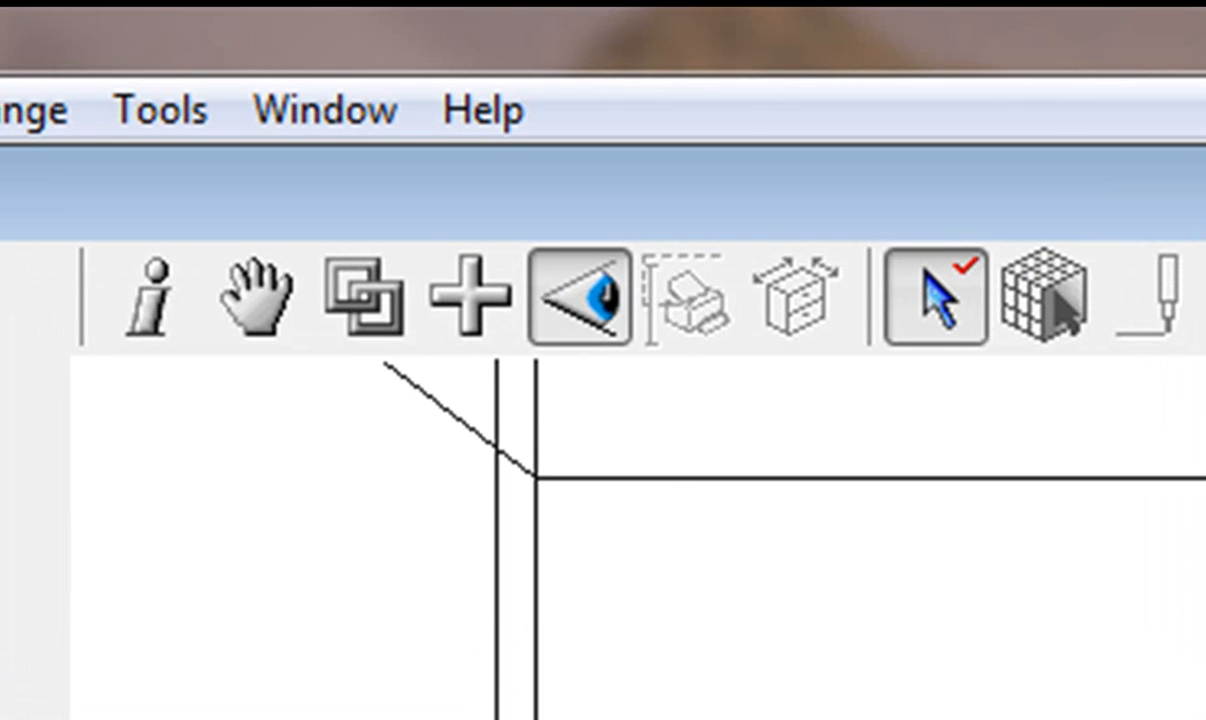
{"action": "left_click", "coordinate": [426, 216]}
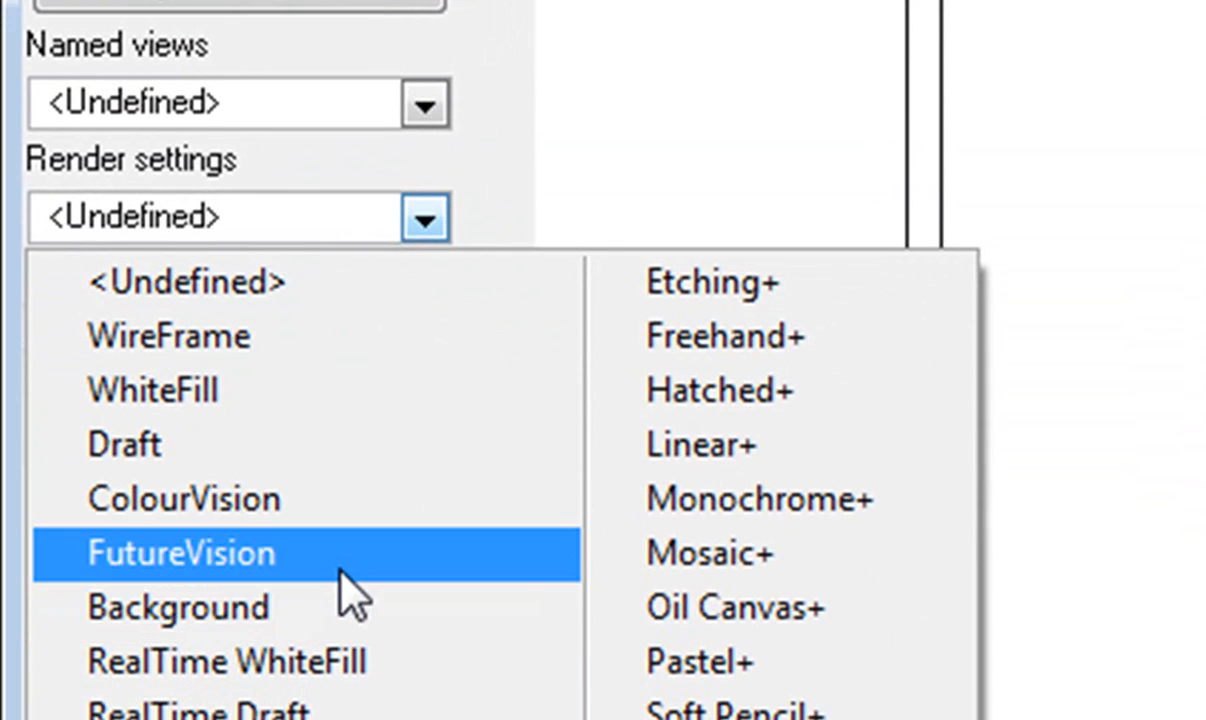
{"action": "left_click", "coordinate": [180, 552]}
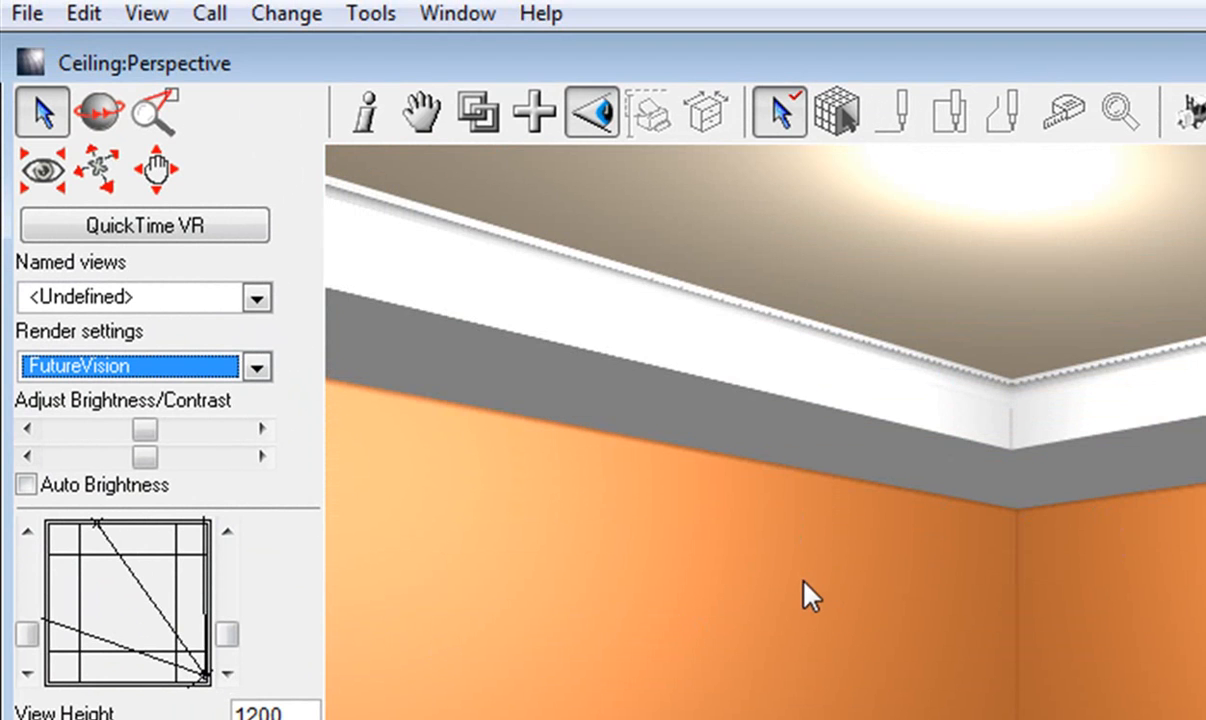
{"action": "mouse_move", "coordinate": [1198, 508]}
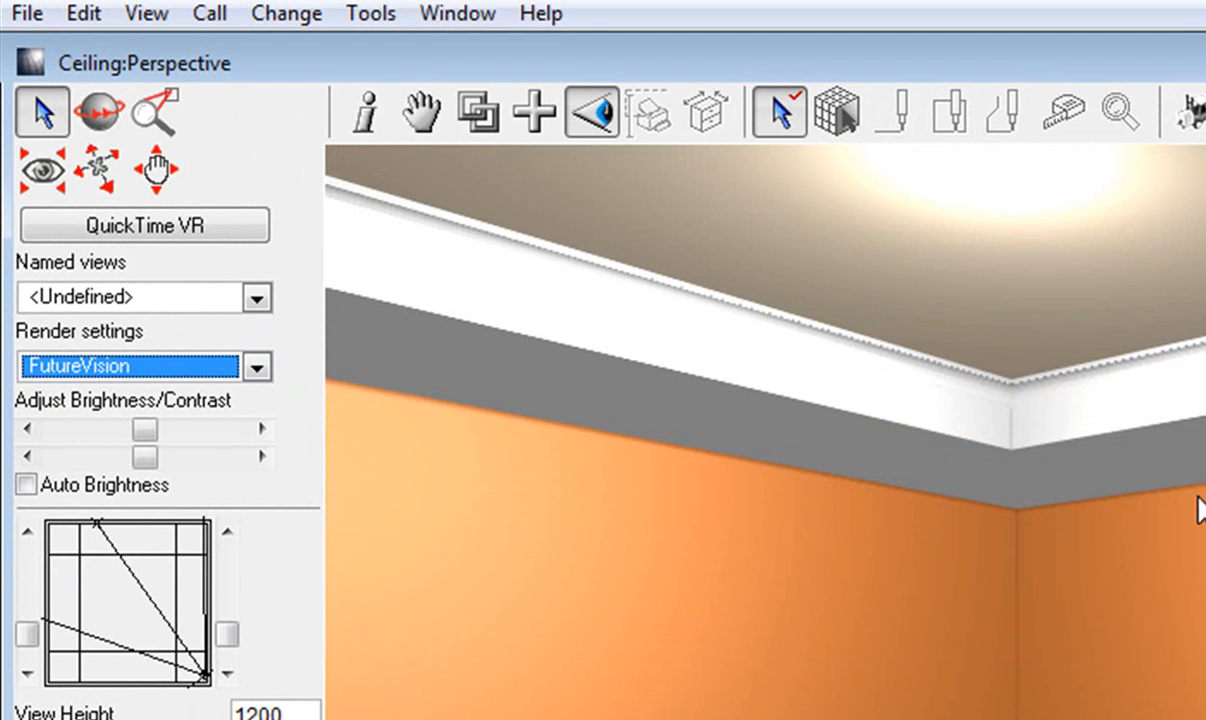
Render the perspective full screen showing the dropped ceiling, capping and tiled floor.
{"action": "right_click", "coordinate": [1090, 664]}
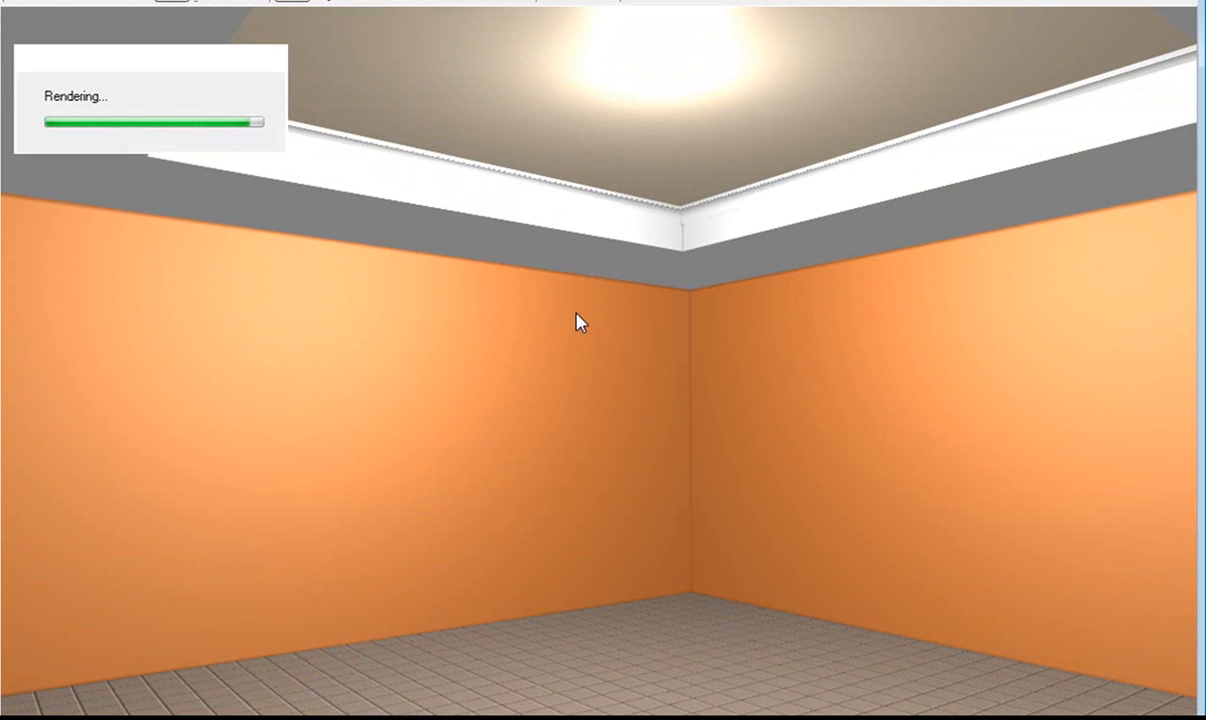
{"action": "mouse_move", "coordinate": [420, 268]}
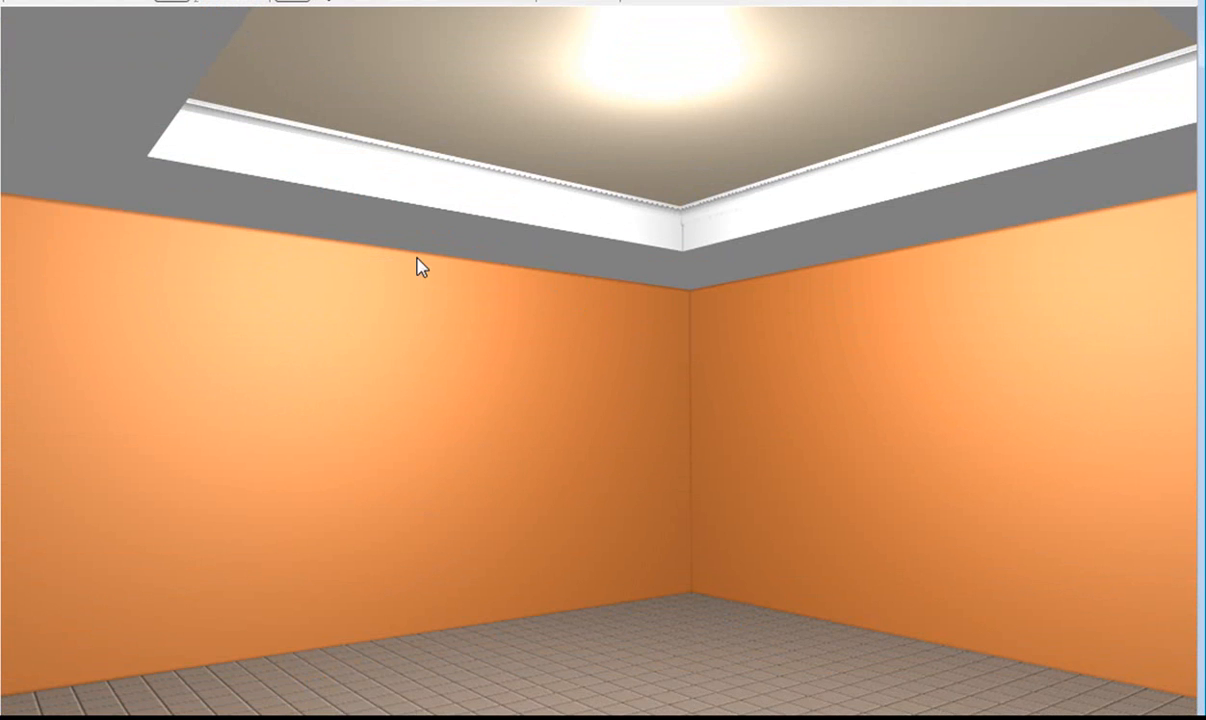